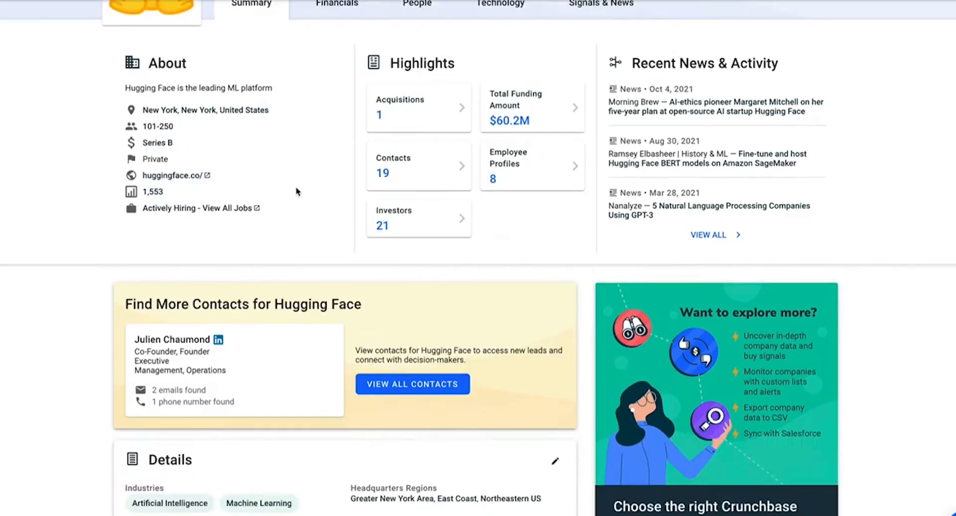
View HuggingChat's model list and pick the Llama-2-70b chat model.
scroll(down, 3)
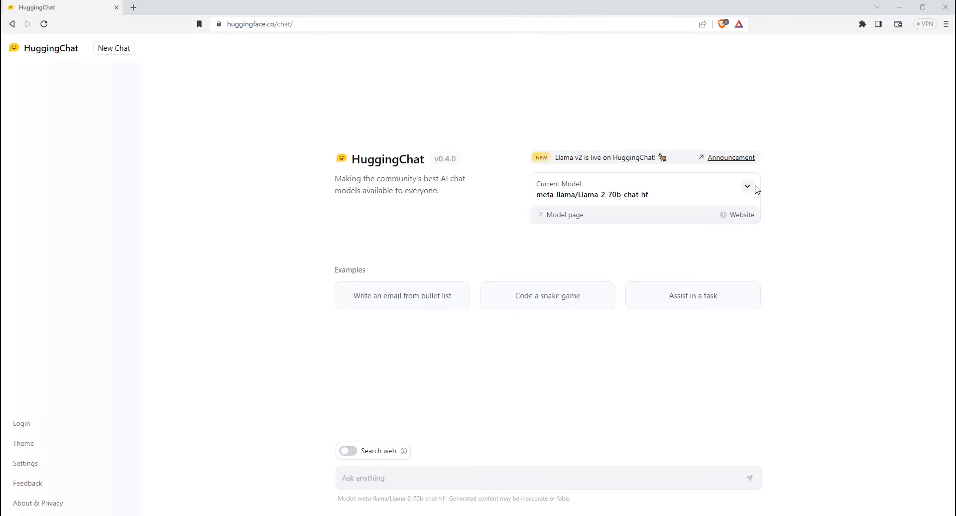
click(746, 186)
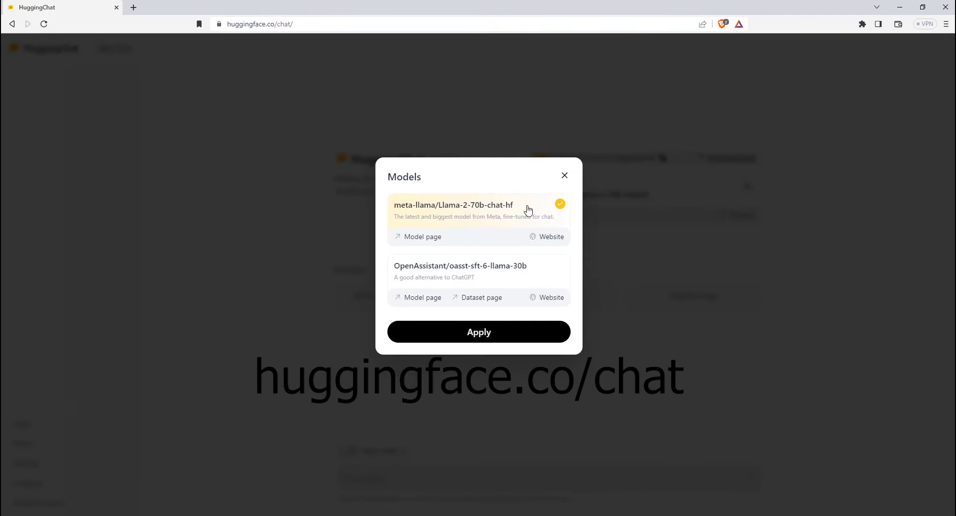
click(480, 332)
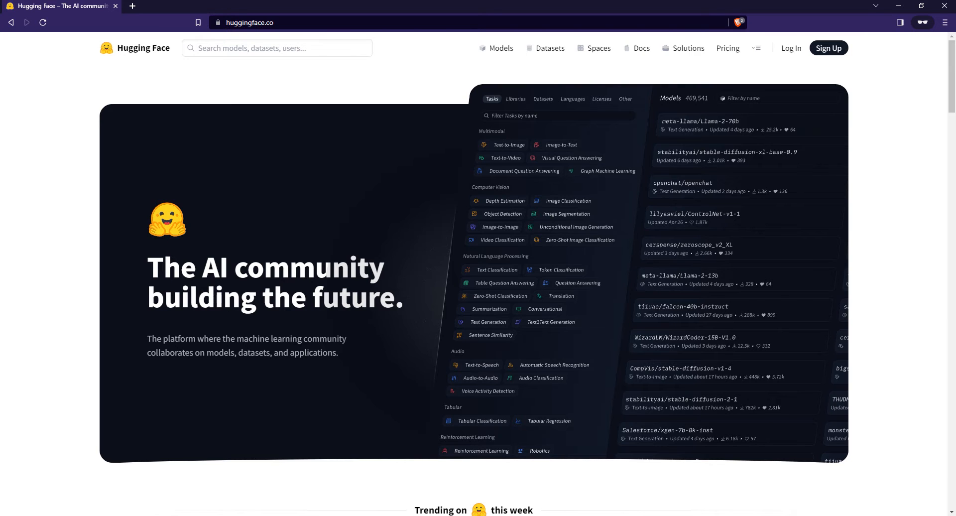
Generate a new read-only access token named llama from the account's Access Tokens settings.
click(844, 50)
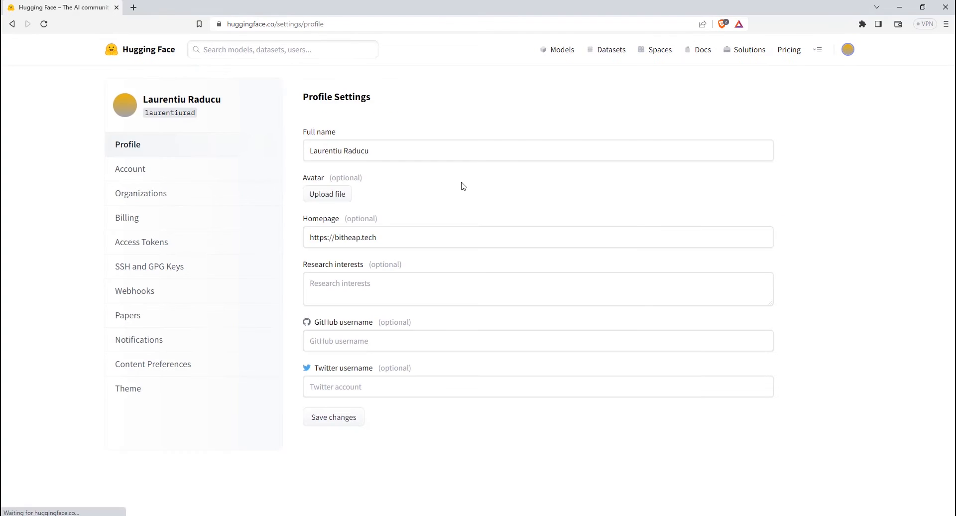
click(140, 241)
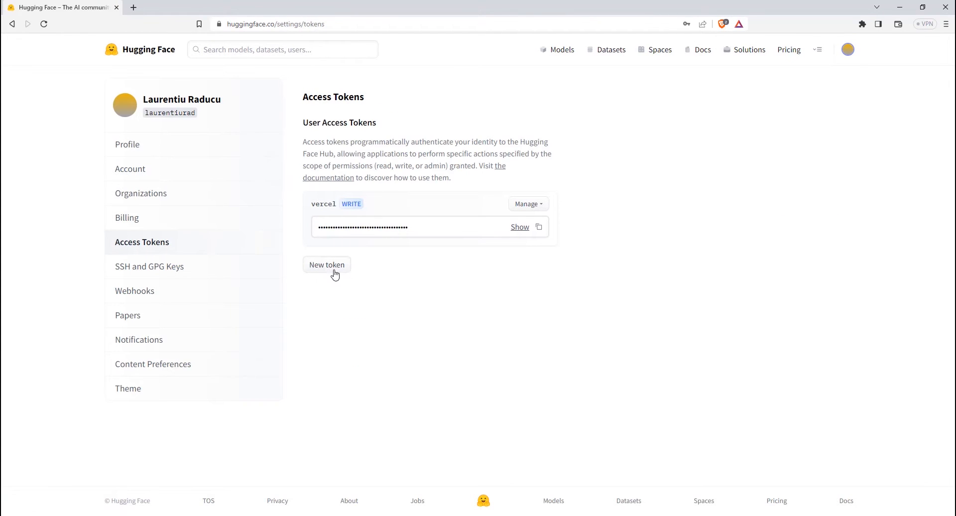
click(327, 264)
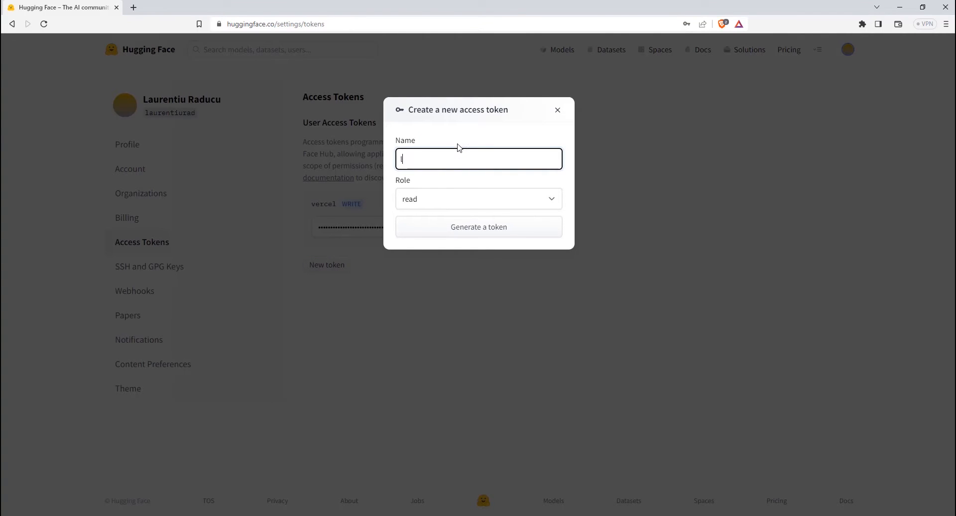
text(llama)
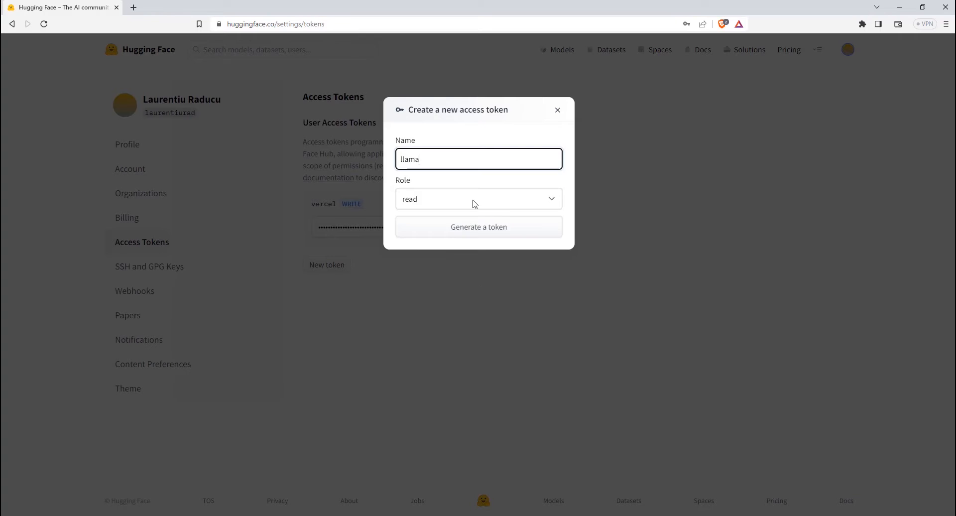
click(478, 226)
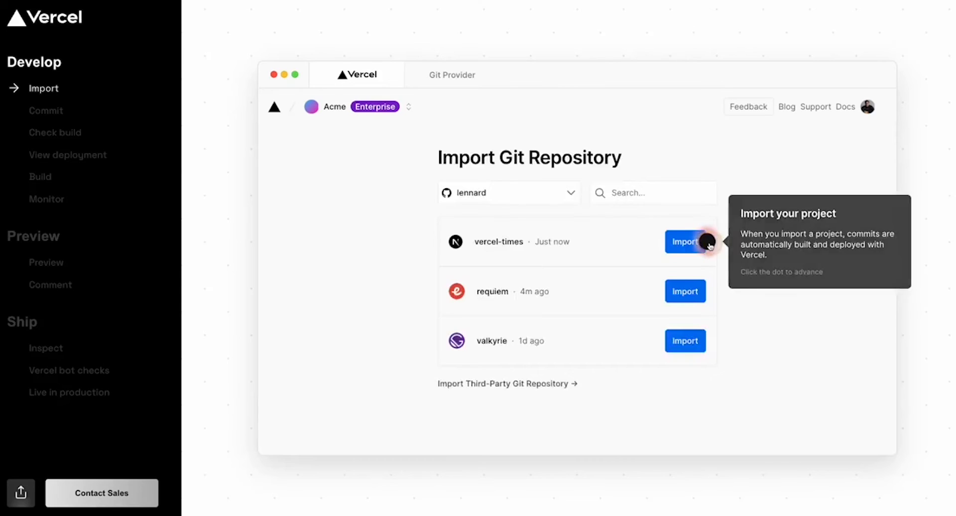
Advance the Vercel tour through import, commit 'update img src', deployments, checks and live preview.
click(709, 246)
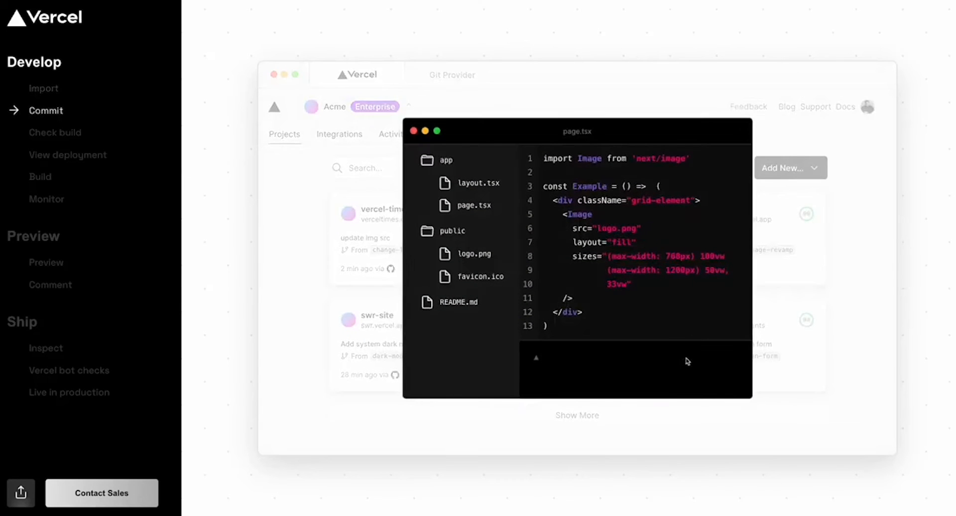
text(git -am 'update img src' && gi)
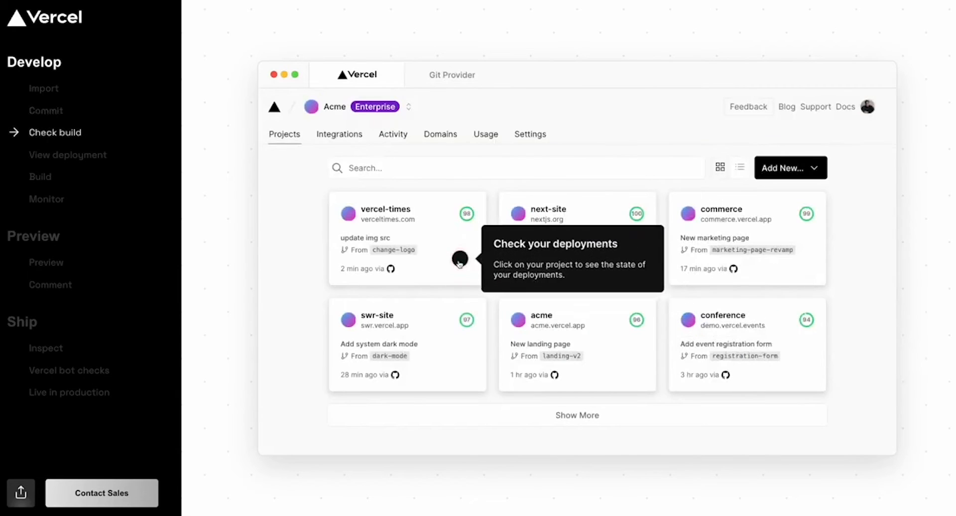
click(385, 213)
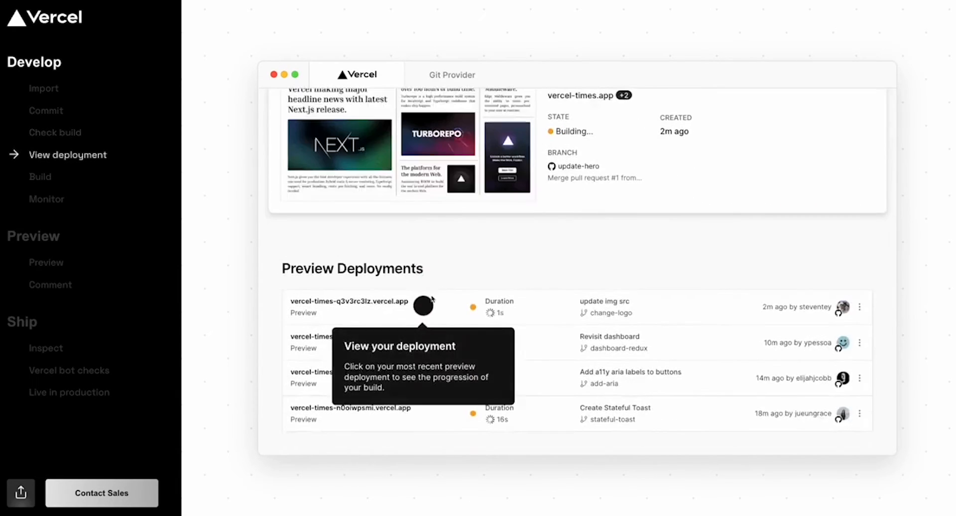
click(422, 306)
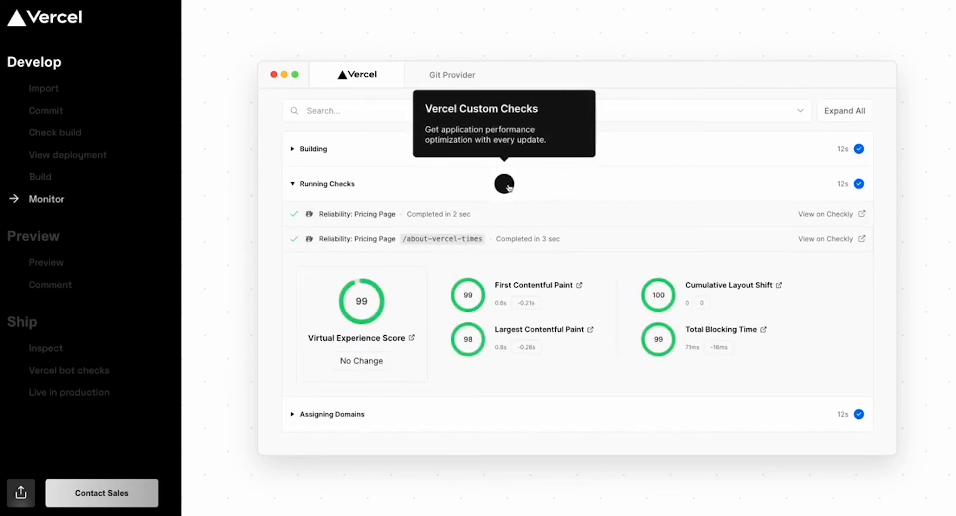
click(45, 262)
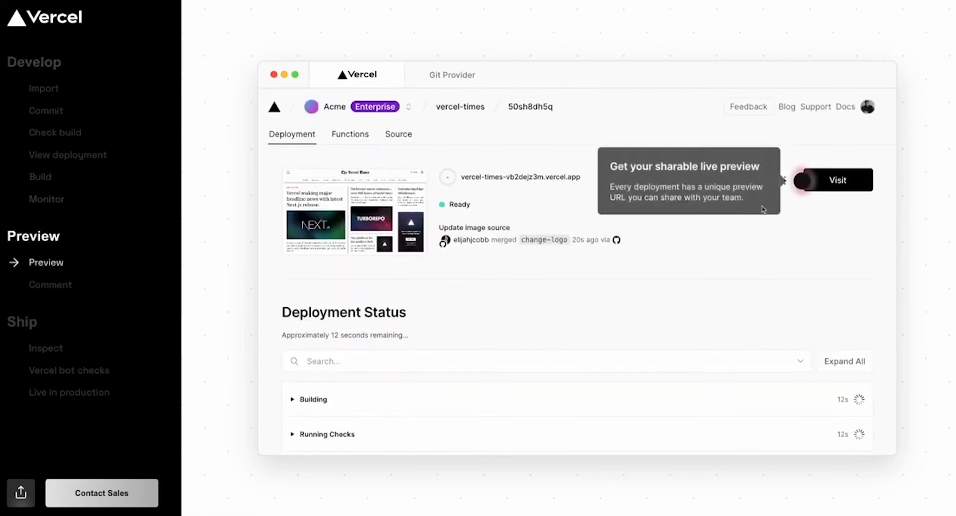
click(838, 179)
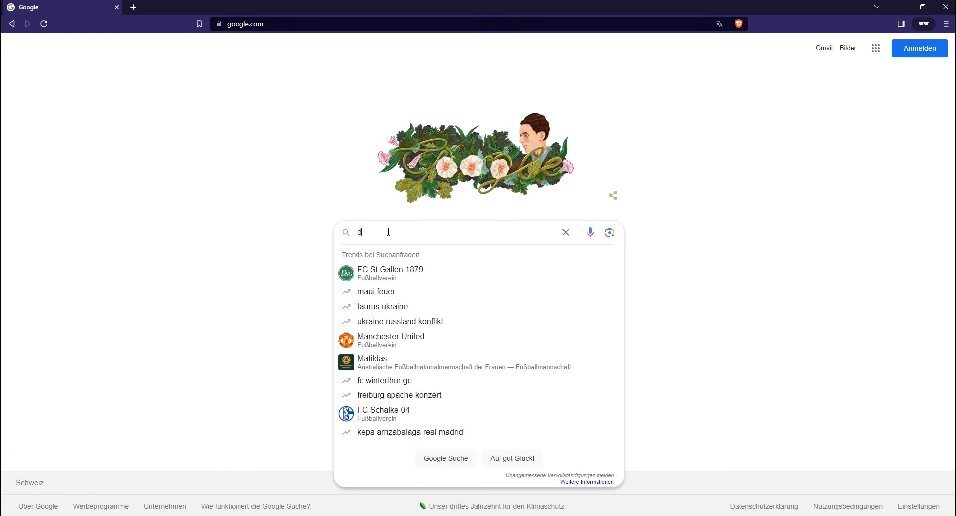
Search Google for download git to reach the git-scm.com downloads page.
text(ownload git)
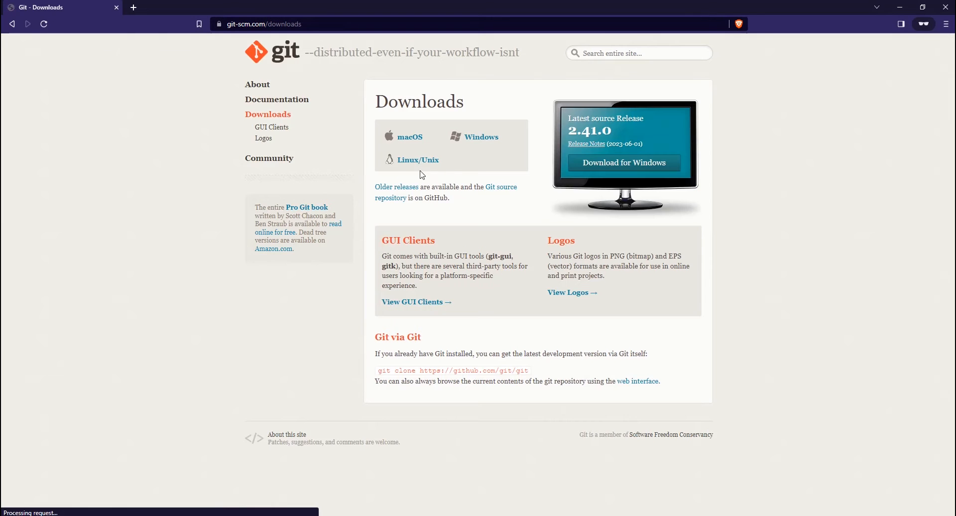
mouse_move(499, 189)
text(cd)
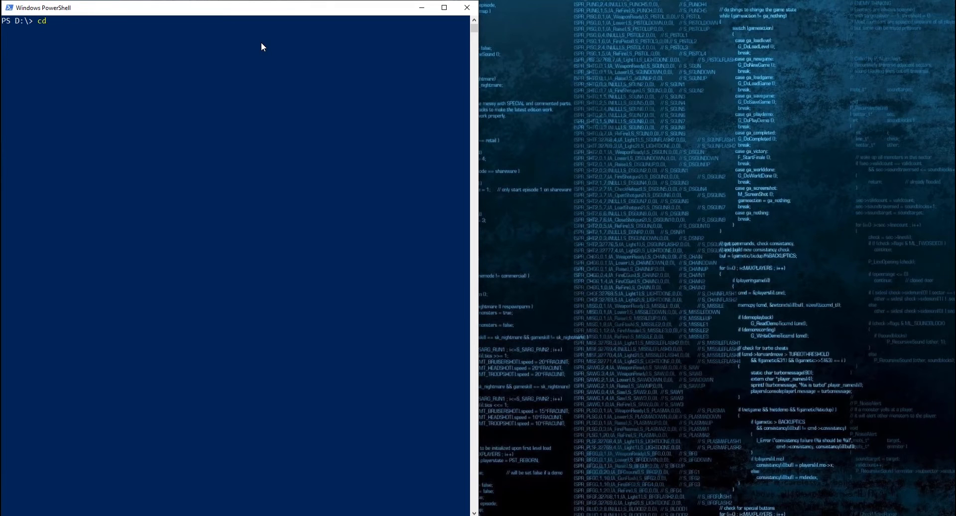
In ai-chatbot-demo, run npx create-next-app with the vercel-labs next-huggingface example URL.
text(.\ai-chatbot-demo\)
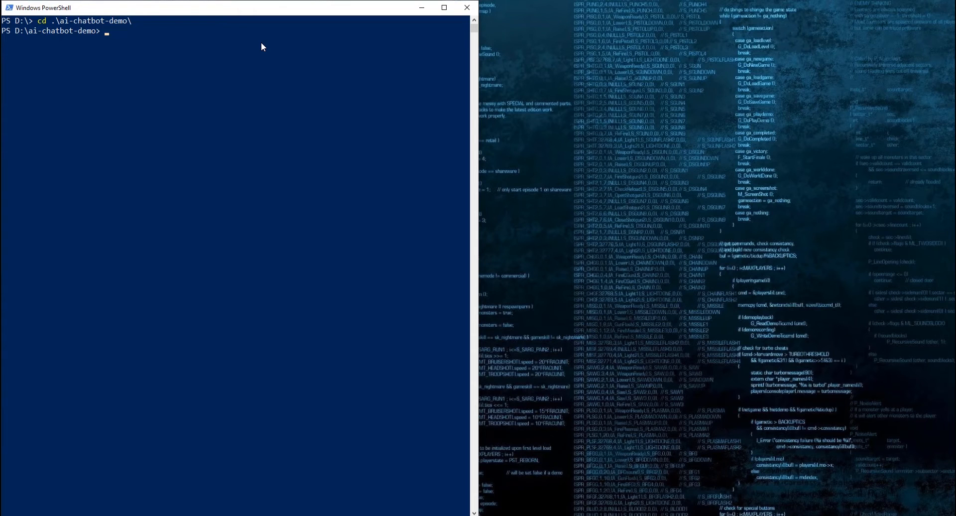
text(npx create-next-app --example https://github.com/vercel-labs/ai/tree/main/examples/next-huggingface next-hugginface-app huggingface-chatbot)
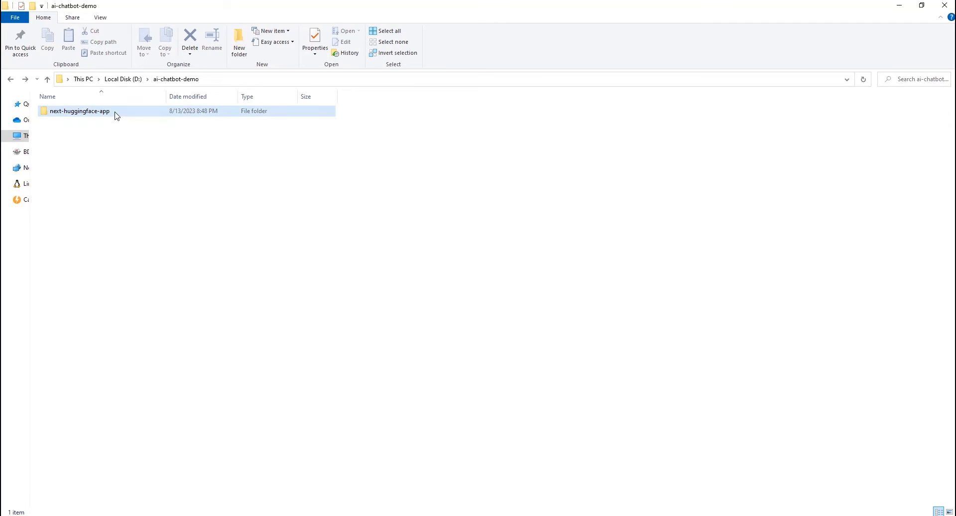
Set HUGGINGFACE_API_KEY=api-key-here in the project's example environment file.
double_click(80, 111)
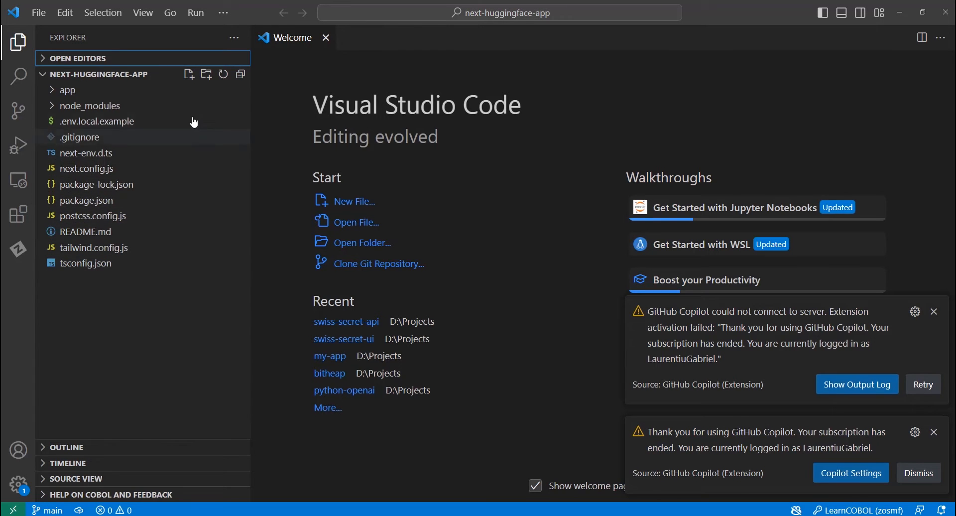
mouse_move(109, 129)
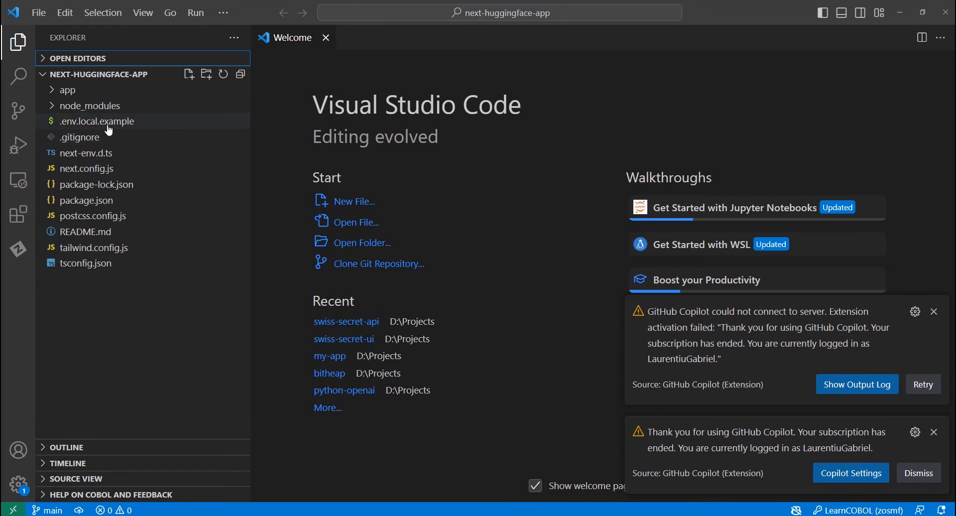
double_click(97, 121)
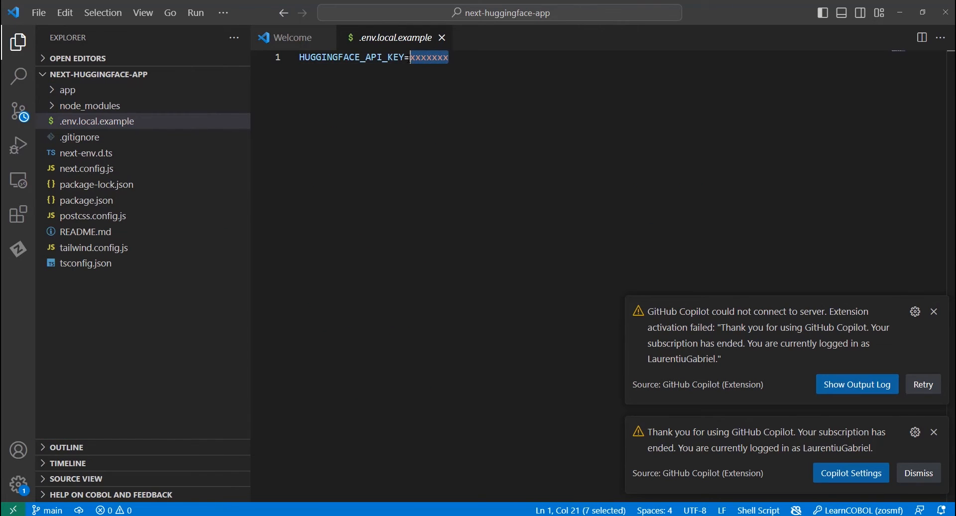
click(933, 311)
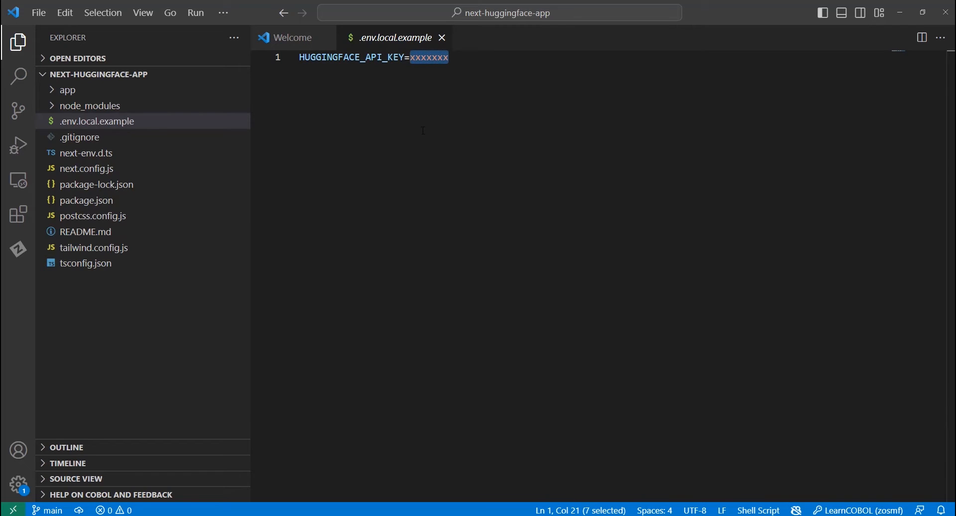
text(api-key)
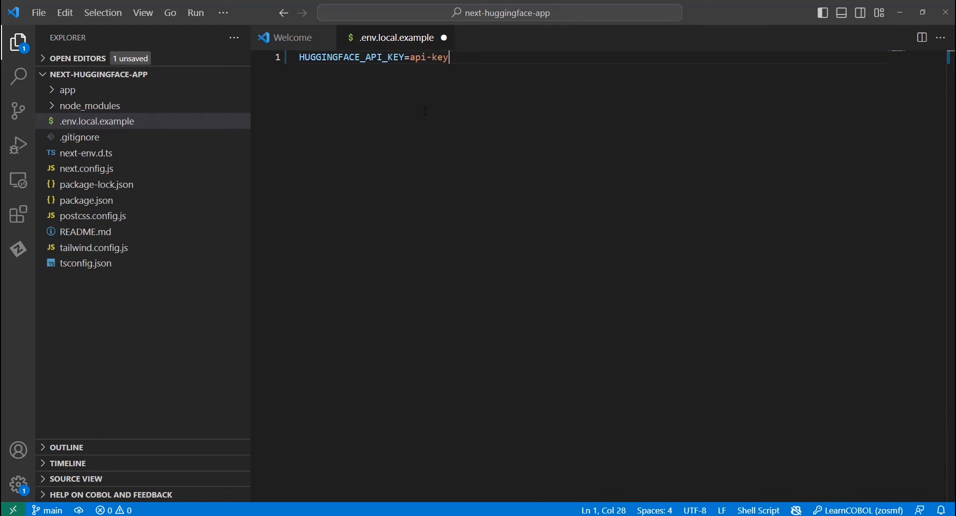
text(-here)
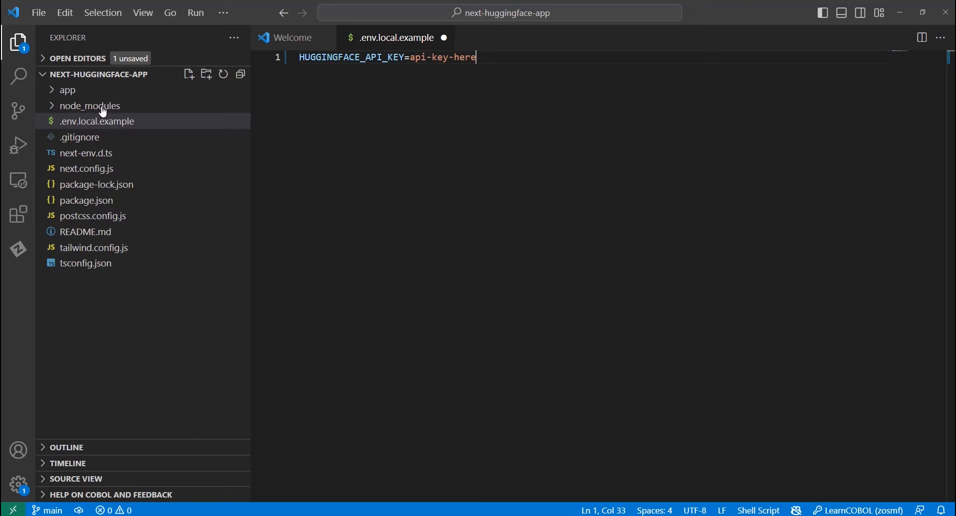
Rename .env.local.example to .env.local.
right_click(96, 121)
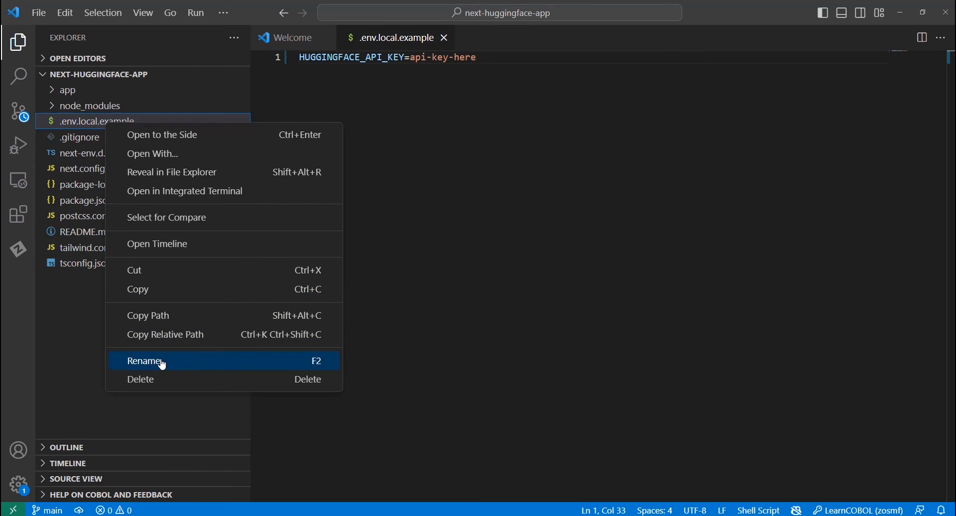
click(144, 360)
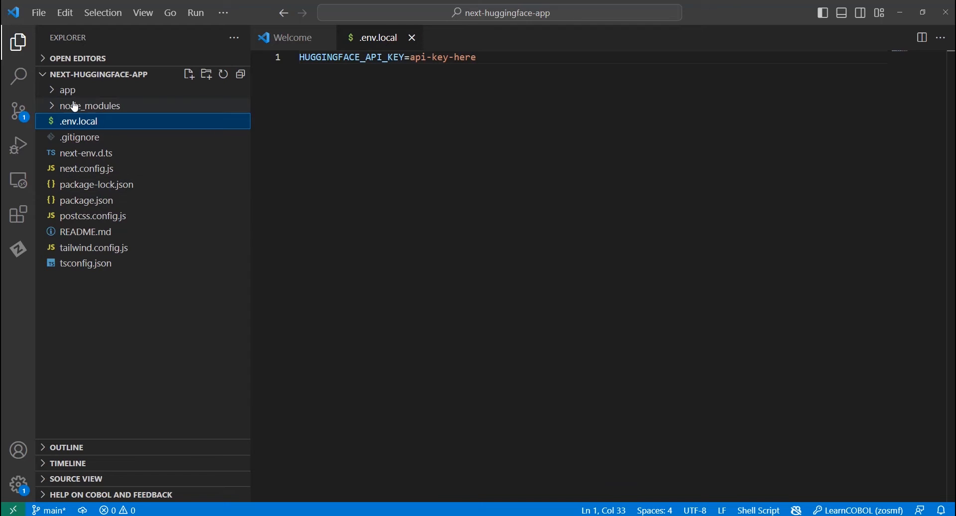
mouse_move(68, 89)
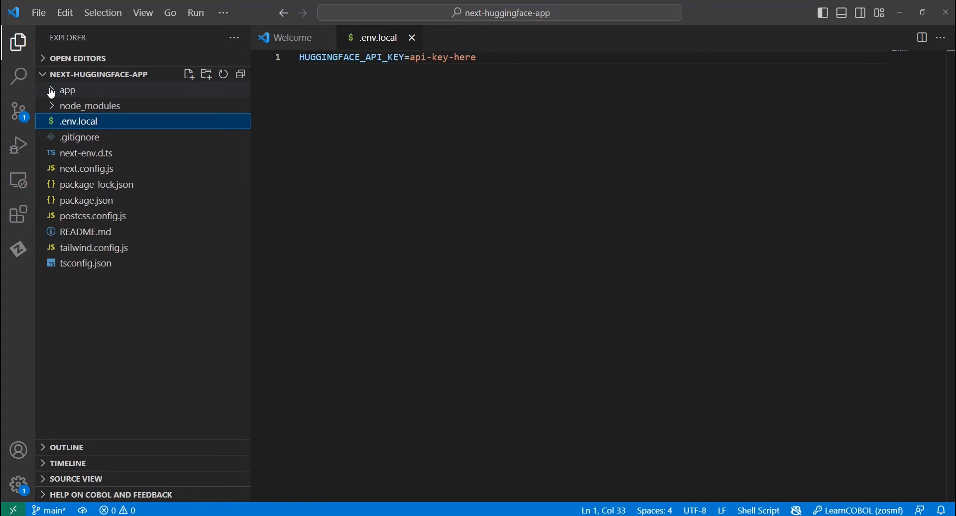
In app/api/chat/route.ts, replace the model string with meta-llama/Llama-2-70b-chat-hf.
click(67, 90)
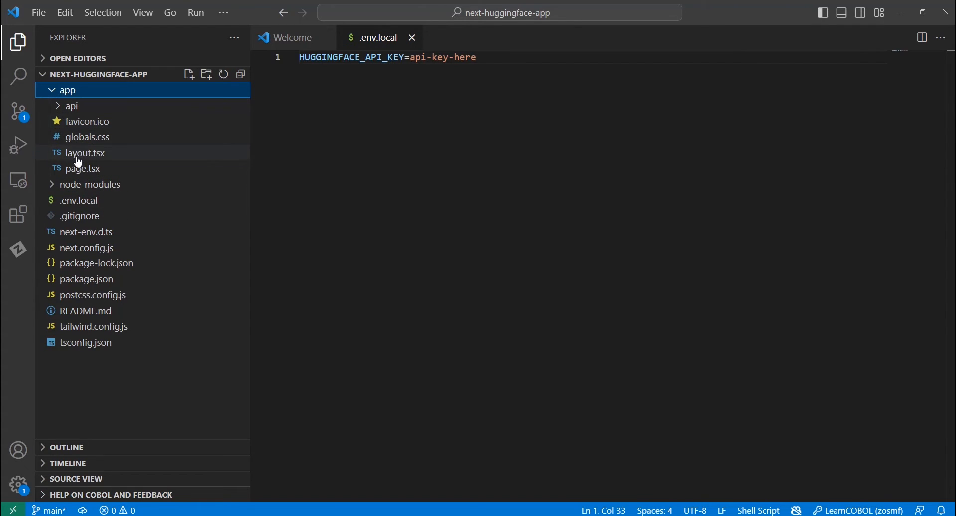
click(86, 120)
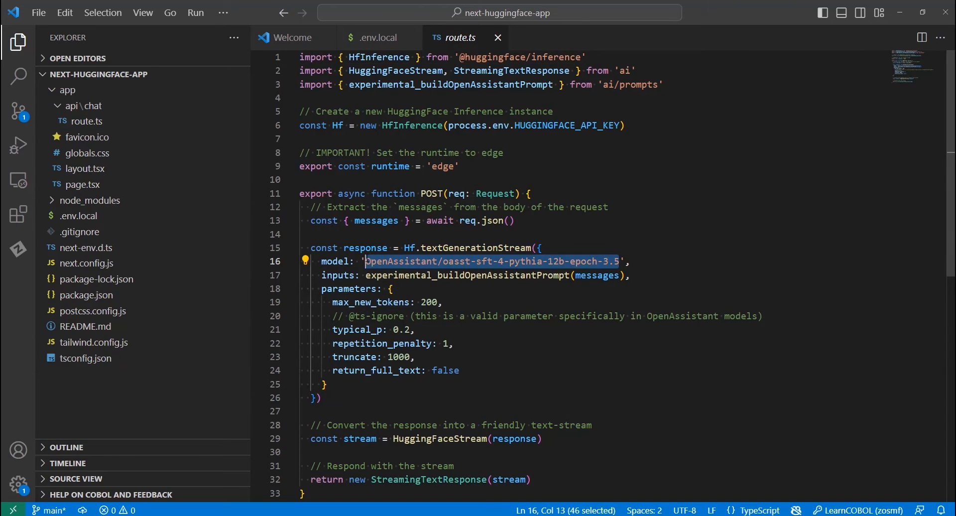
text(meta-llama/Llama-2-70b-chat-hf)
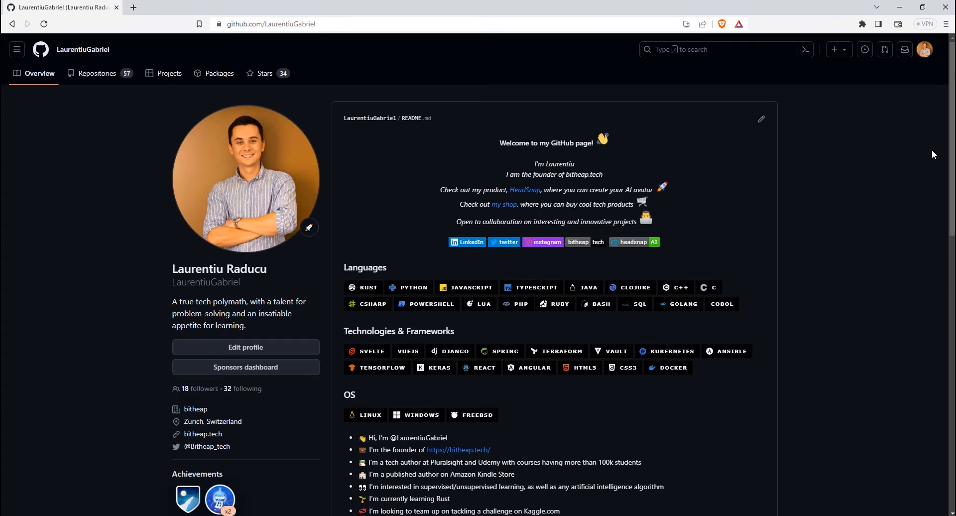
Create the GitHub repository hugging-face-api with a README file.
click(835, 50)
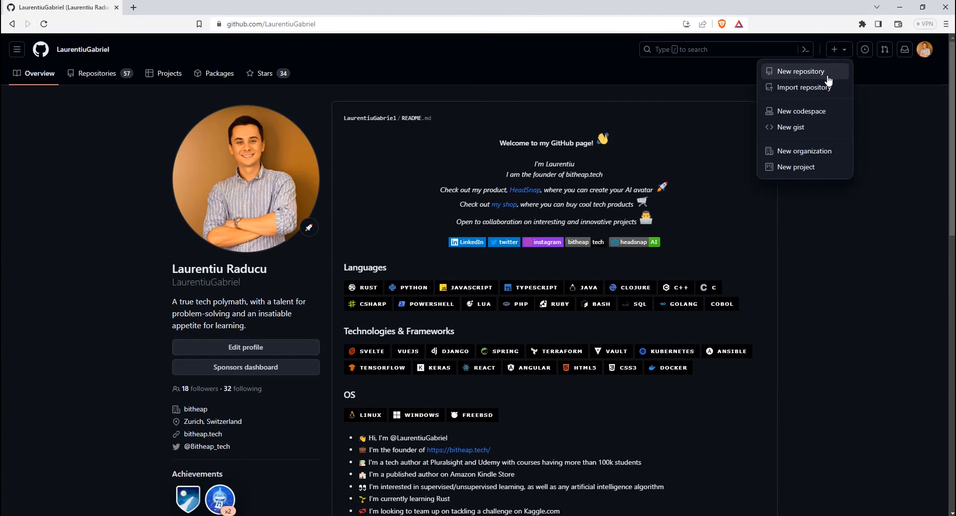
click(801, 72)
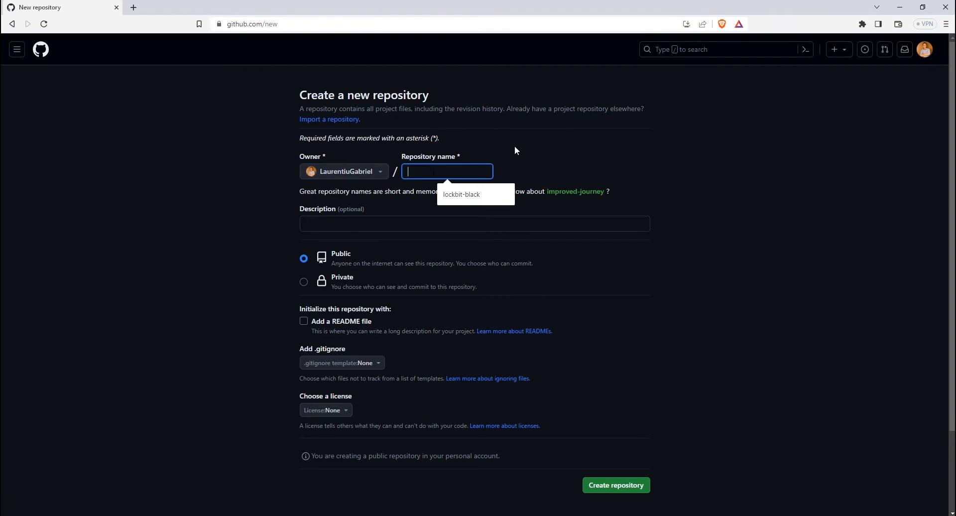
text(hugging-face-api)
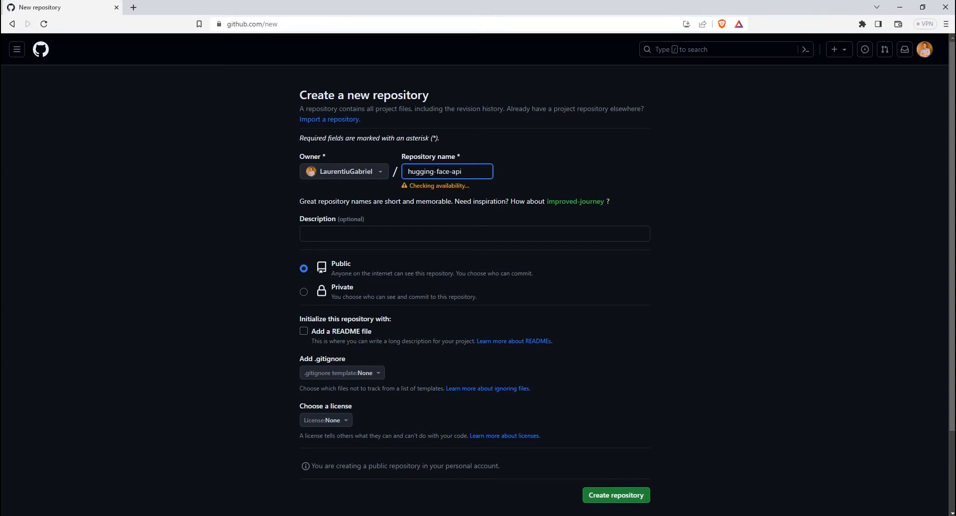
click(303, 331)
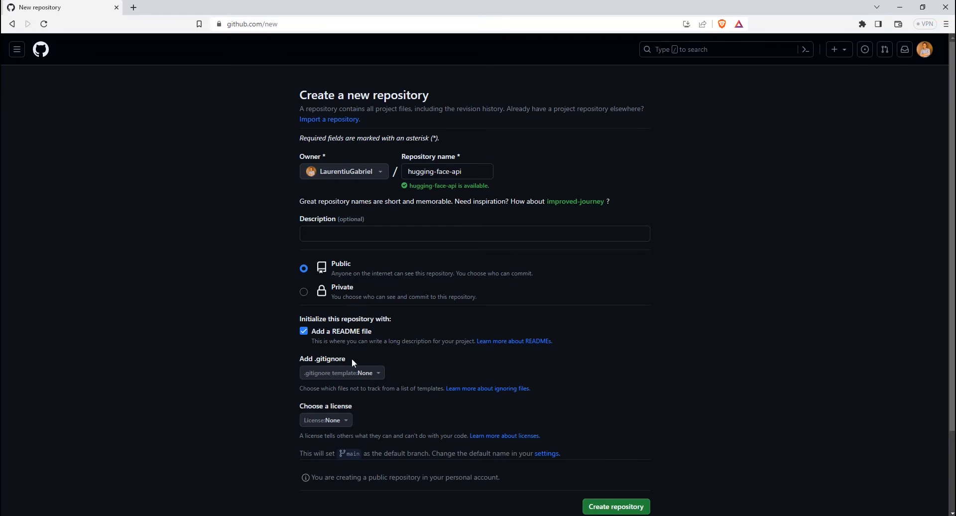
click(616, 506)
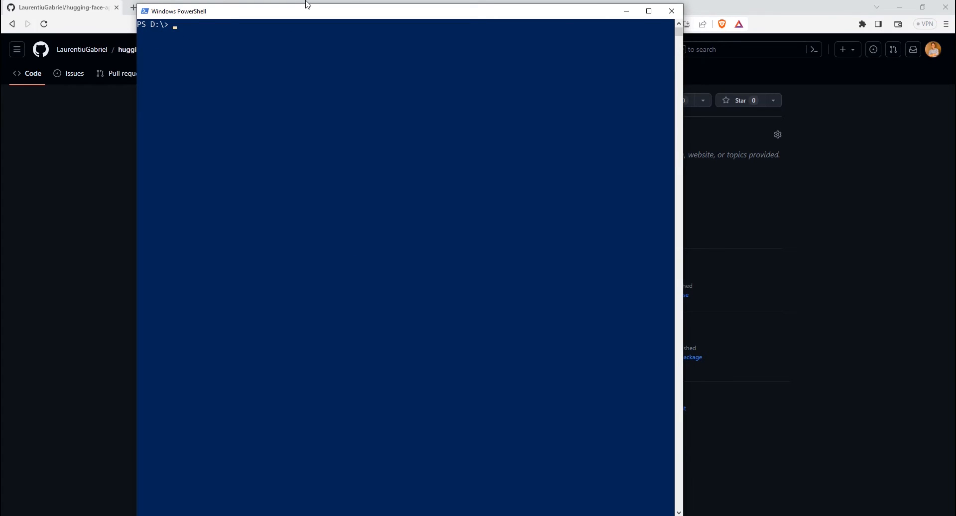
text(git clone)
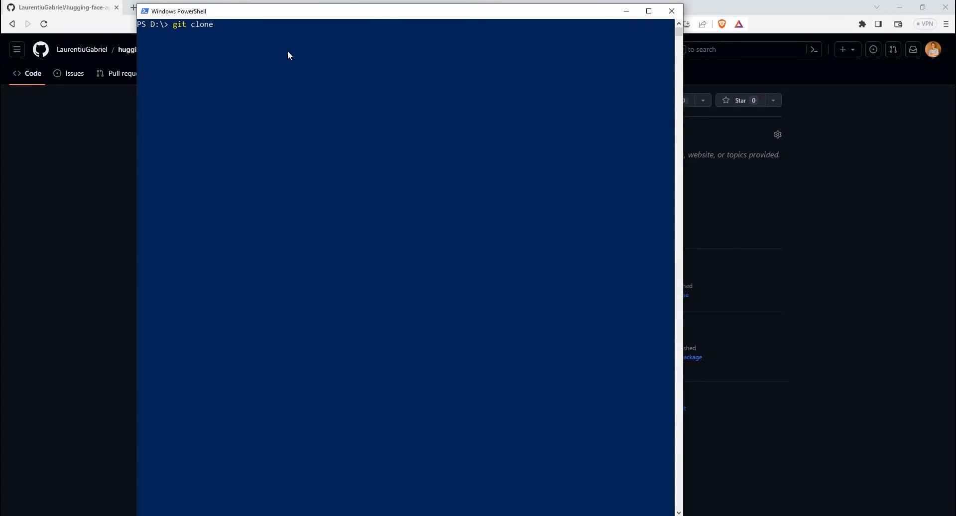
text(https://github.com/LaurentiuGabriel/hugging-face-api.git)
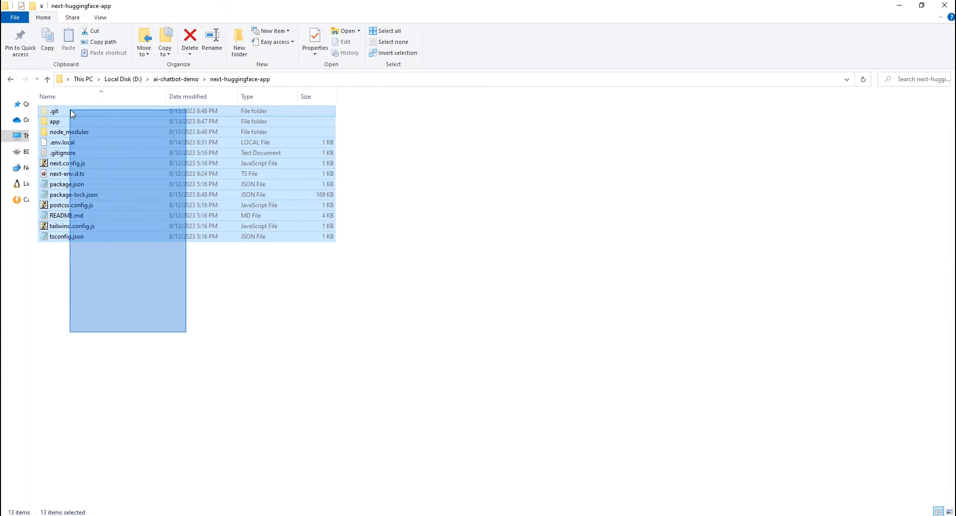
click(55, 111)
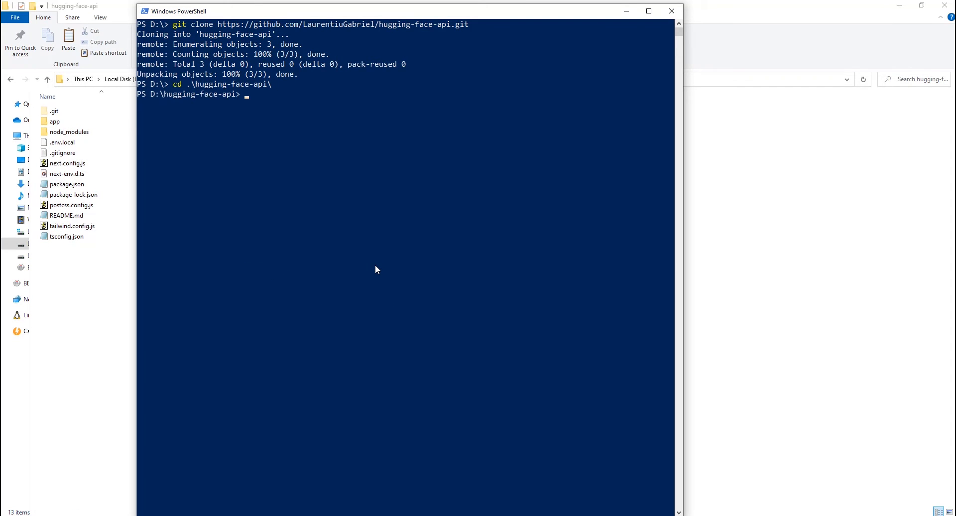
Stage all files with git add . and commit them as "initial commit".
text(git add .)
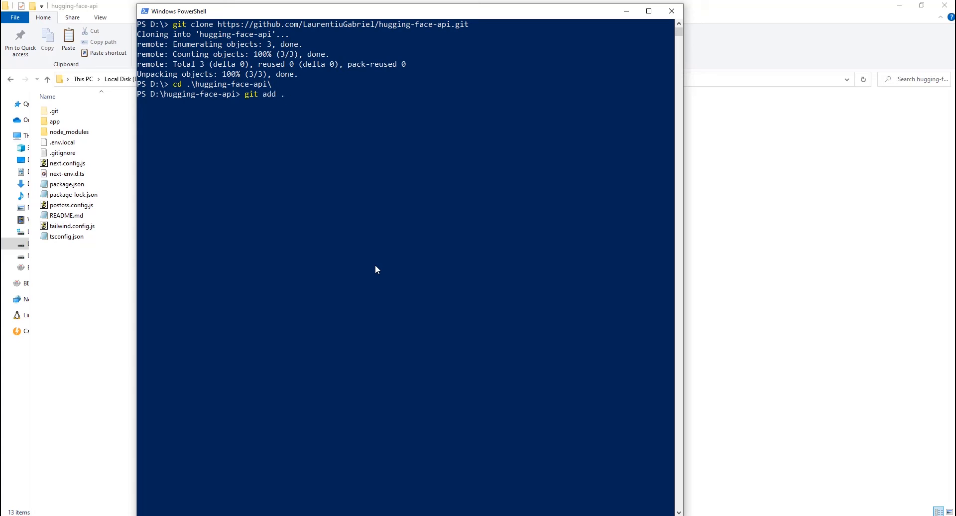
key(enter)
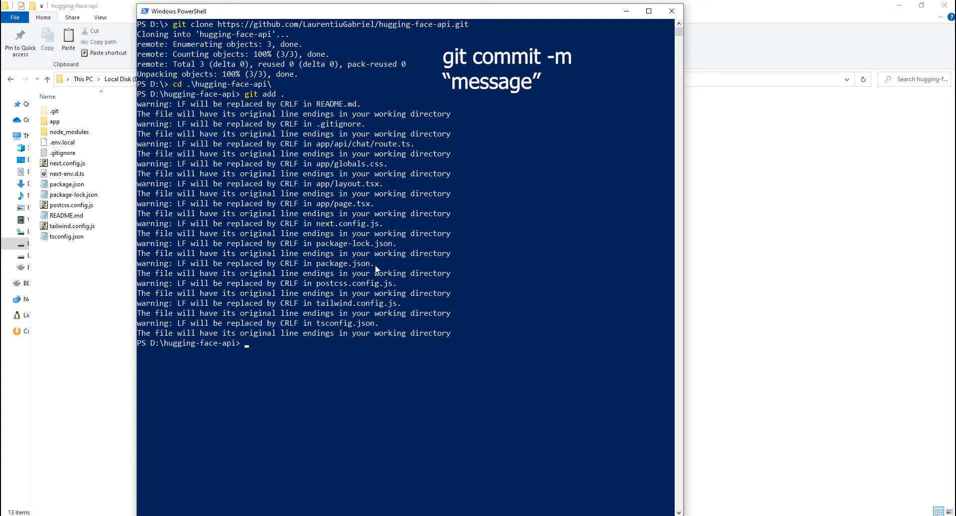
text(git commit -m "initial co)
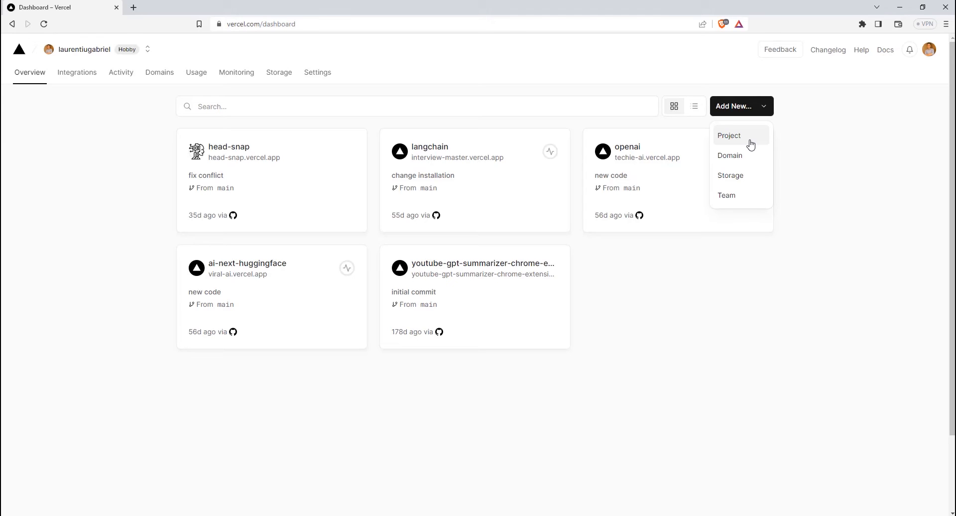
Import the hugging-face-api repository as a new Vercel project.
click(730, 136)
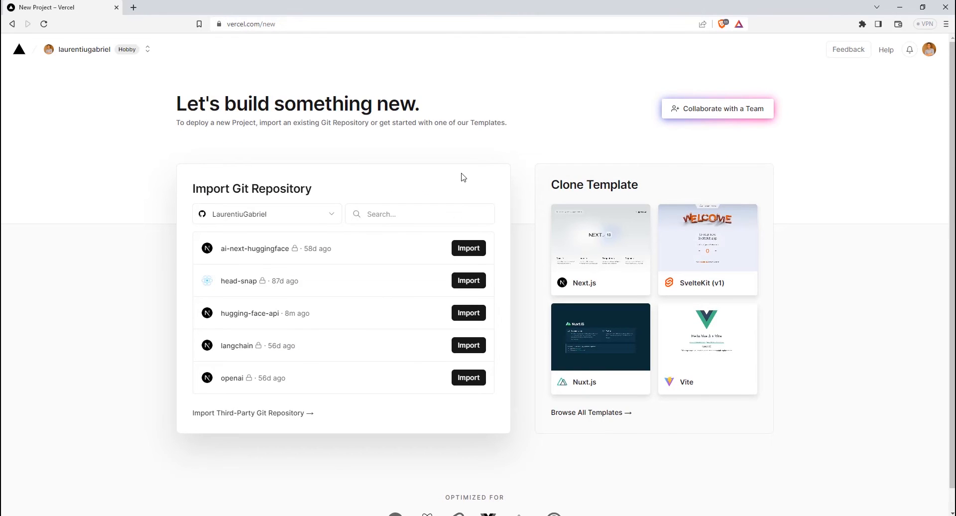
mouse_move(468, 313)
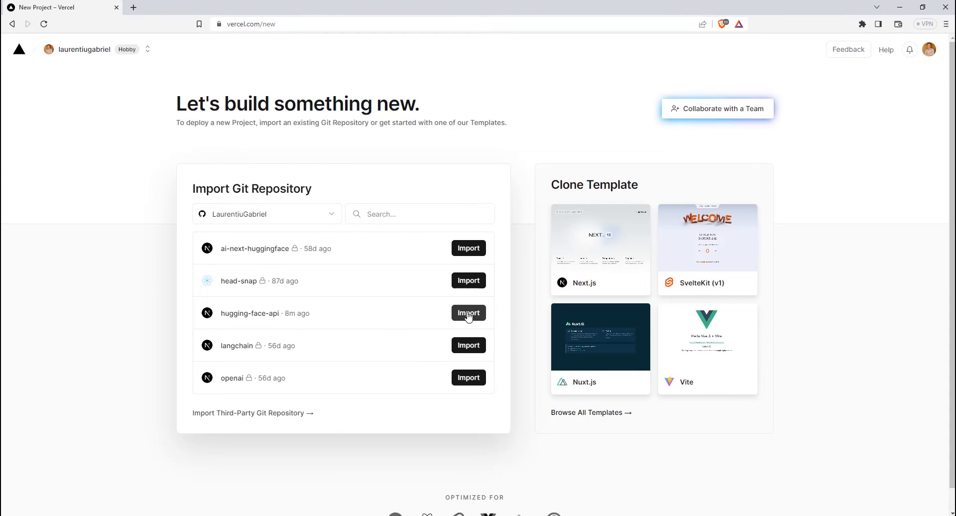
click(468, 313)
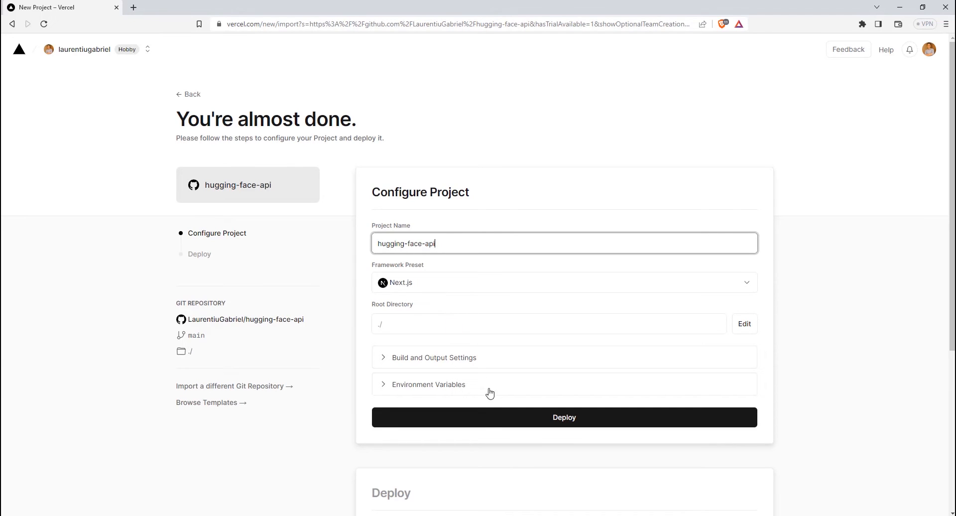
mouse_move(488, 429)
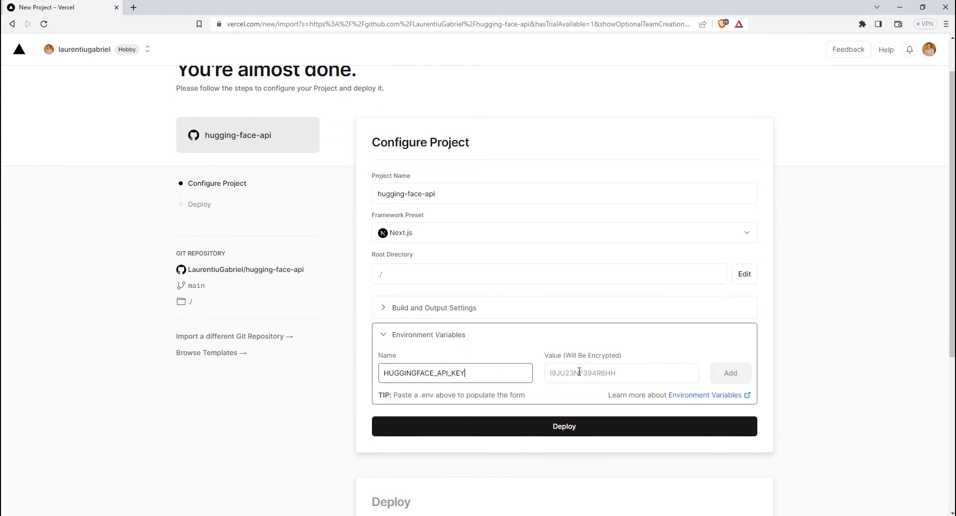
Add HUGGINGFACE_API_KEY=api-key-here as an environment variable and deploy the project.
text(api-key-here)
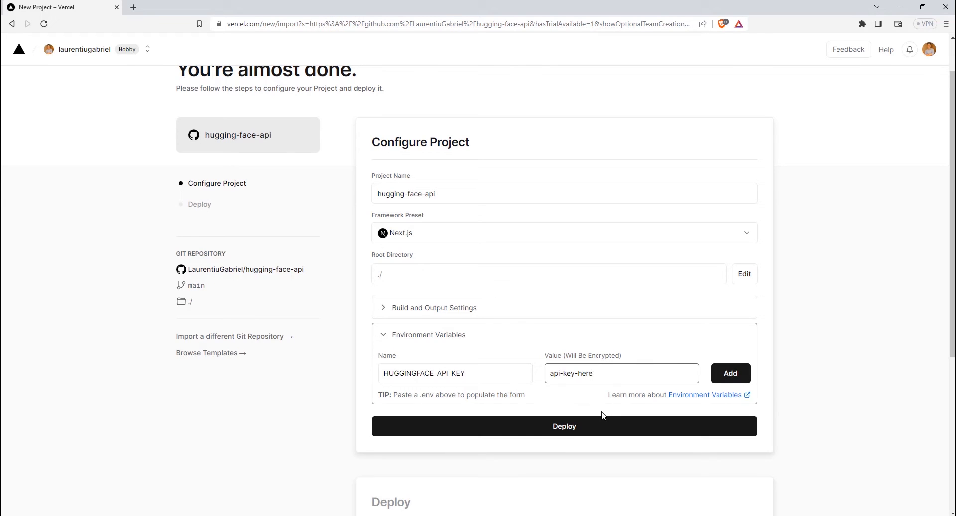
click(731, 372)
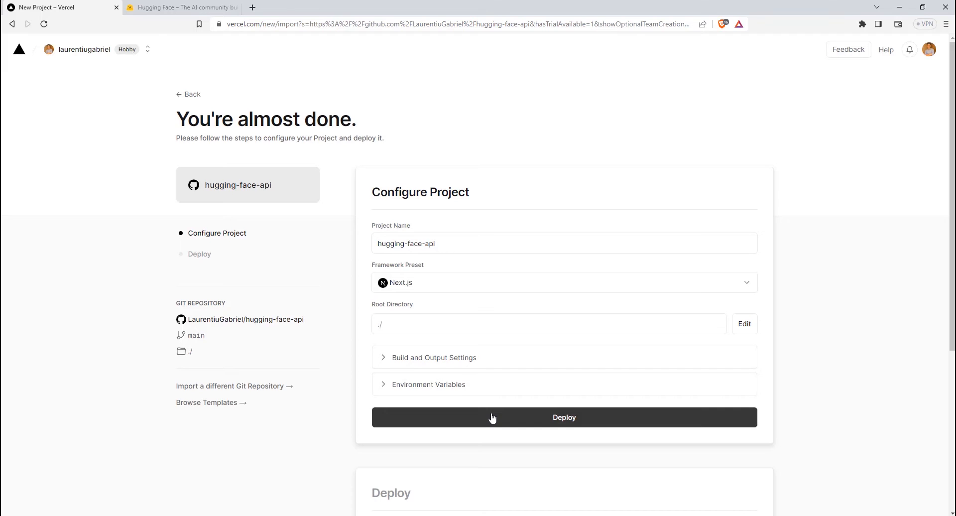
click(564, 418)
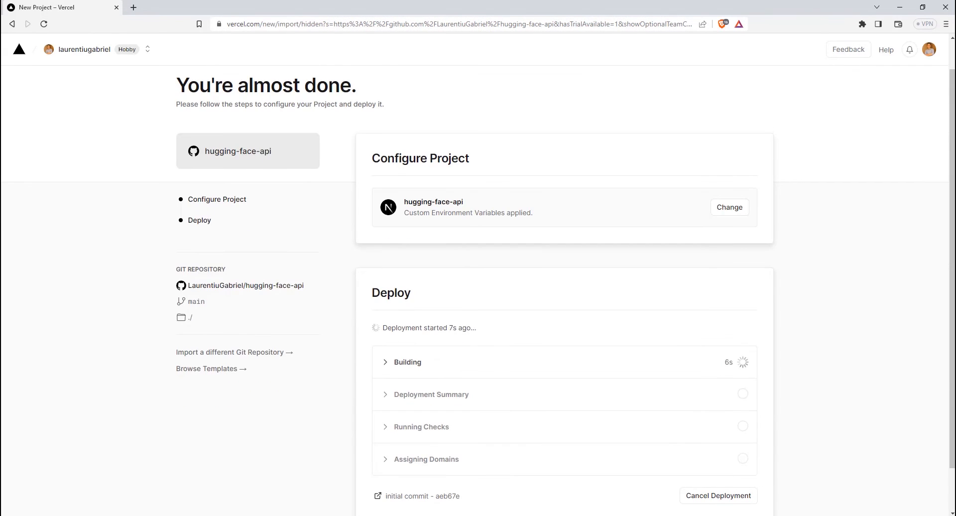
scroll(down, 3)
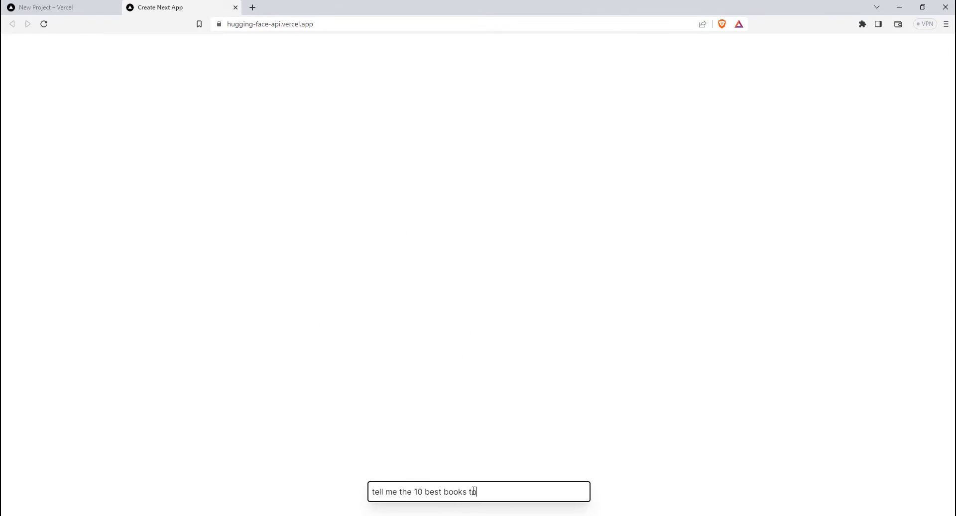
Ask the deployed chatbot for the 10 best books to learn data science.
text(learn data scienc)
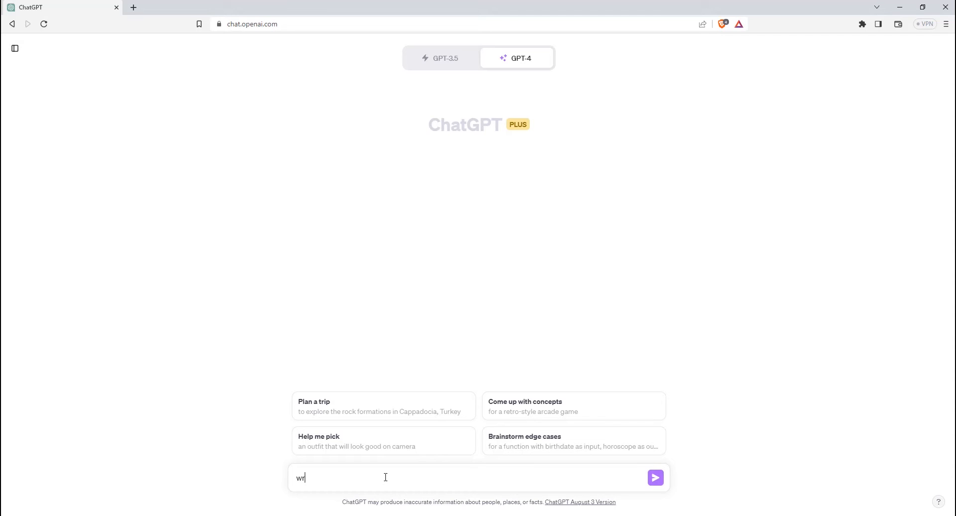
Send a plain 'write me a poem' request in ChatGPT as the baseline.
text(i)
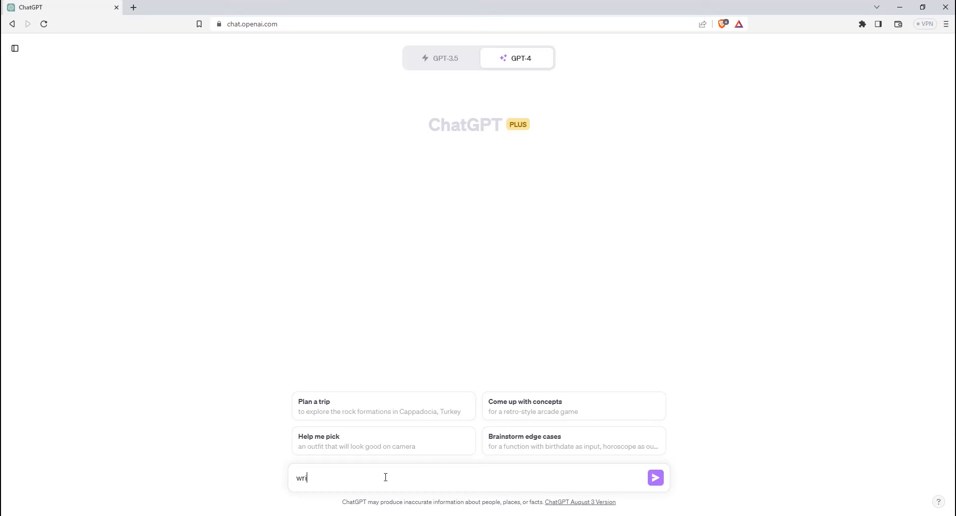
text(t)
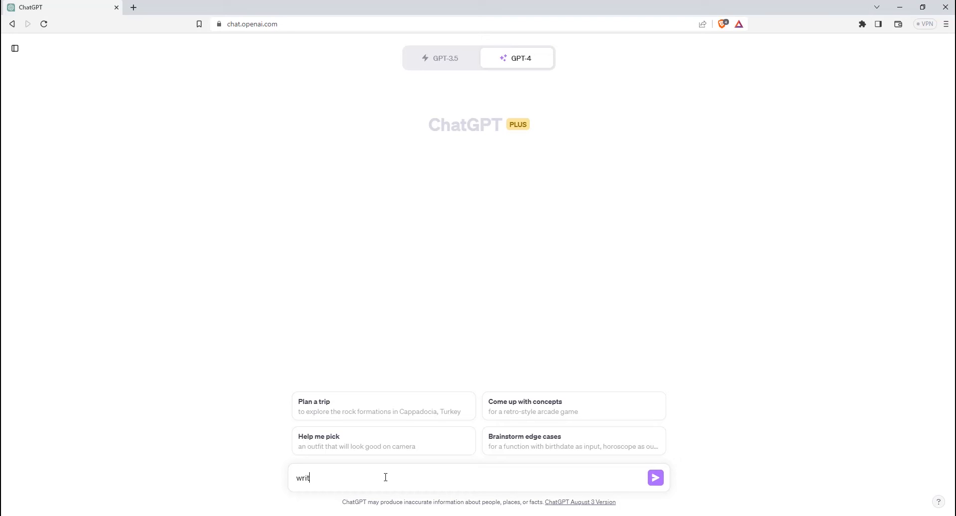
click(656, 477)
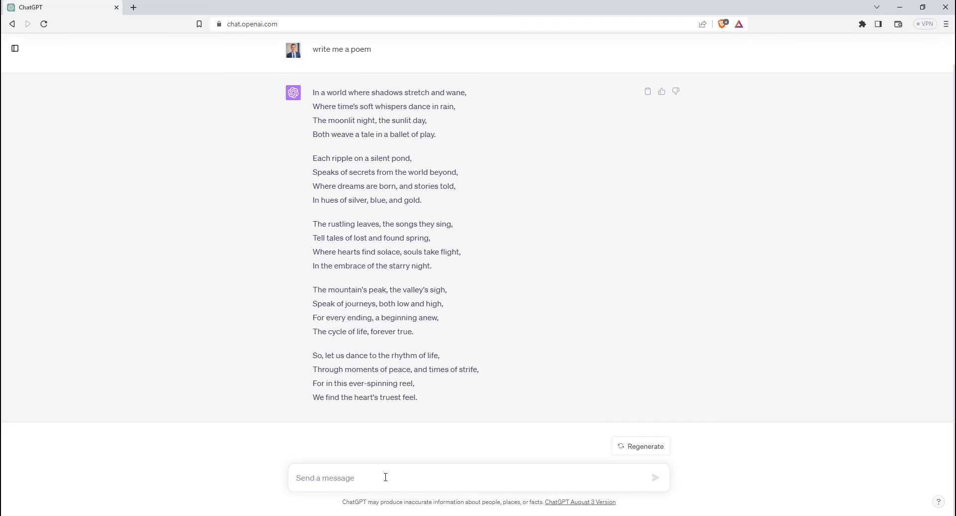
Send 'act as a top poet. Write me a poem' to compare against the plain request.
text(act as a top poet. W)
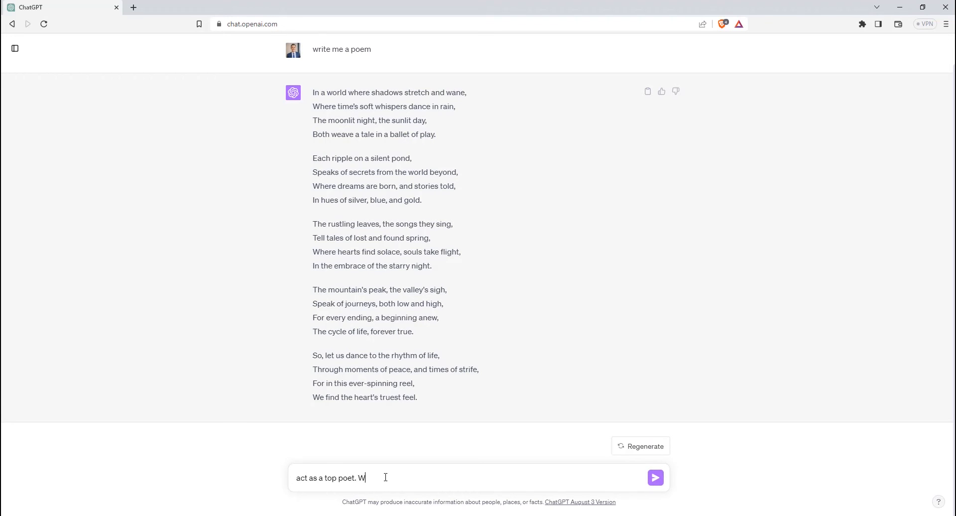
text(rite me a poem)
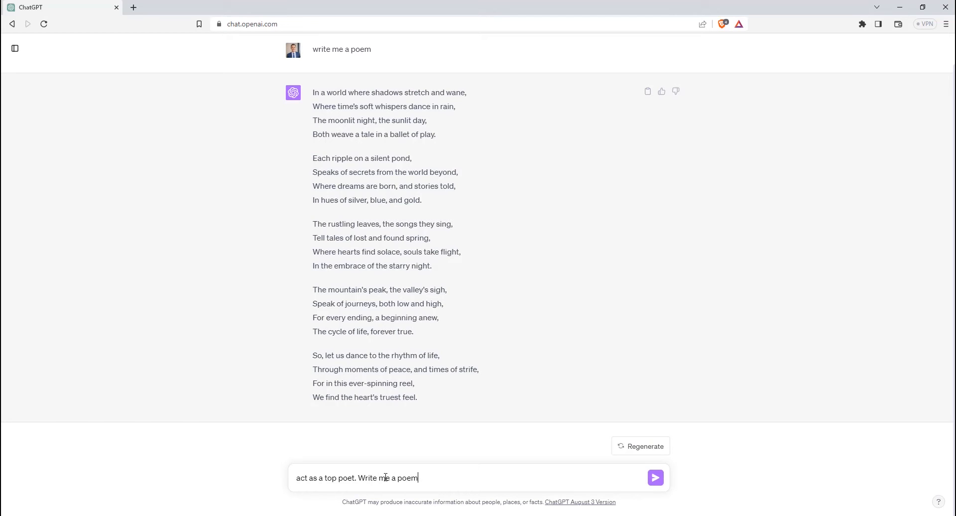
click(655, 477)
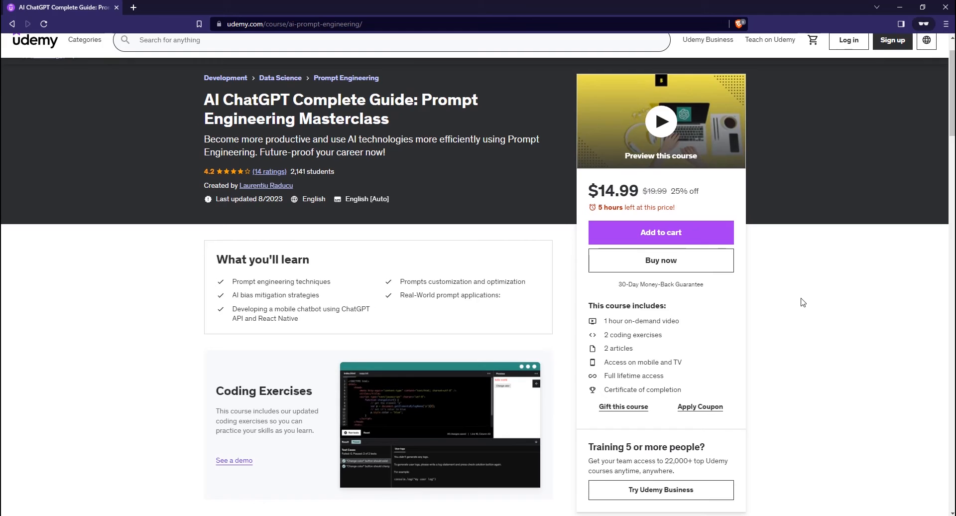
scroll(down, 3)
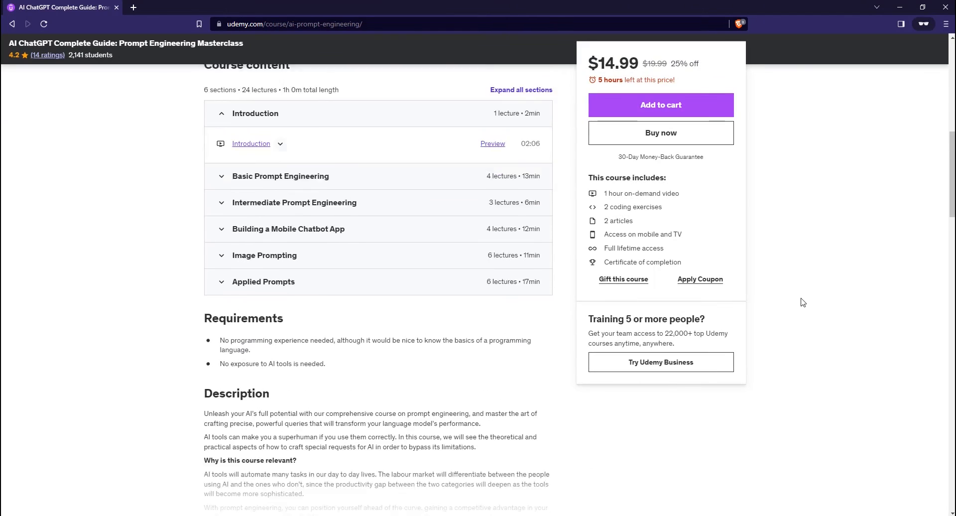
scroll(down, 3)
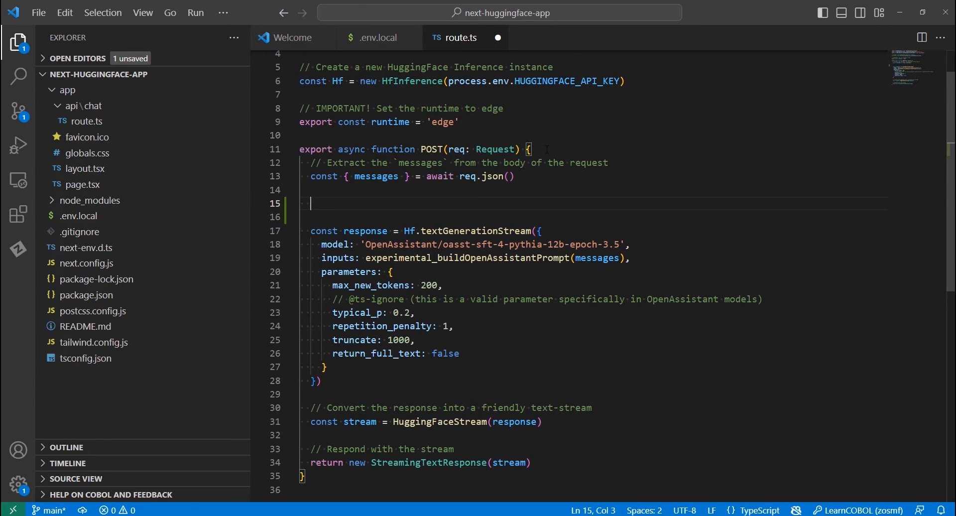
Add a promptEngineering social-media-manager constant and map it onto user messages in route.ts.
text(const promptEnginee)
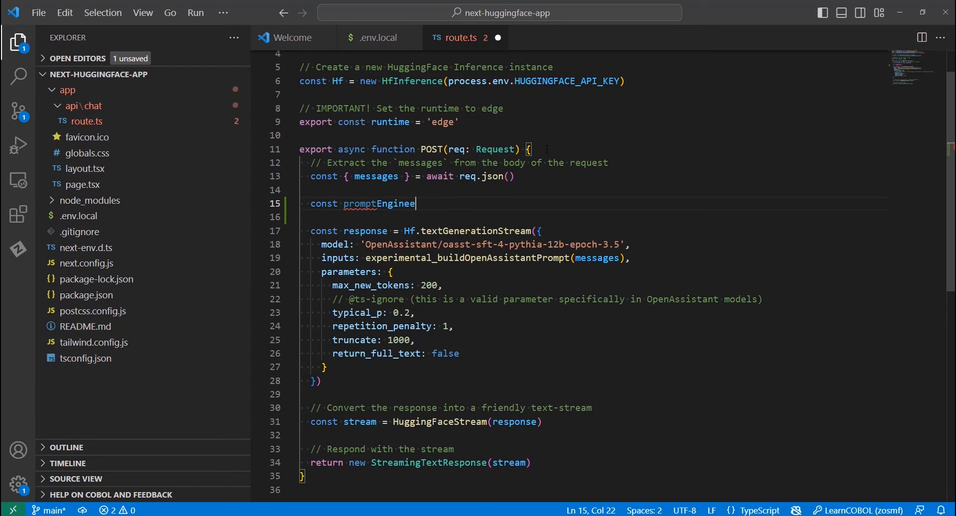
text(ring = "")
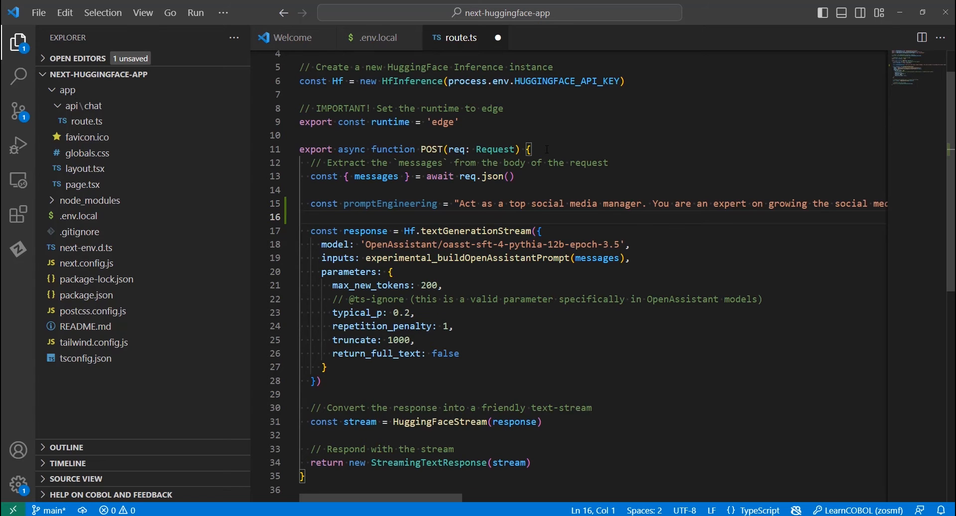
text(let)
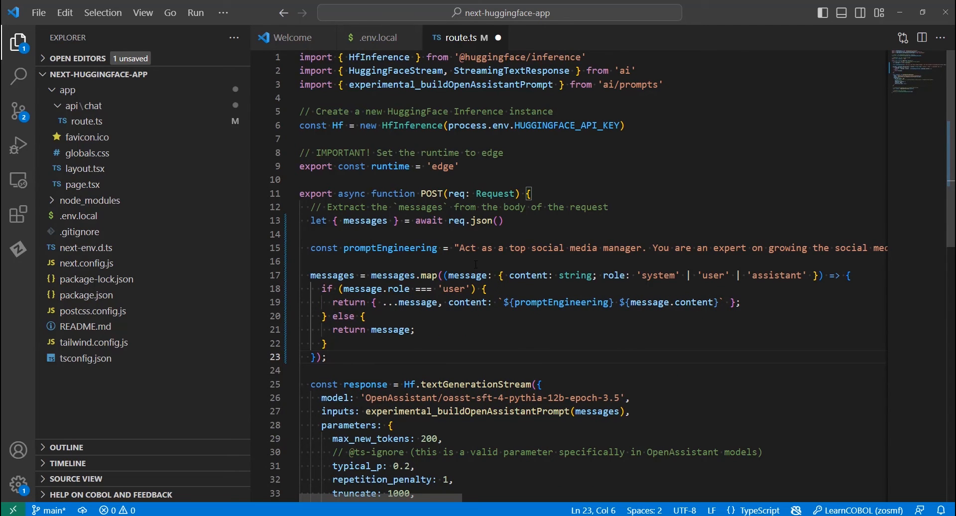
click(328, 357)
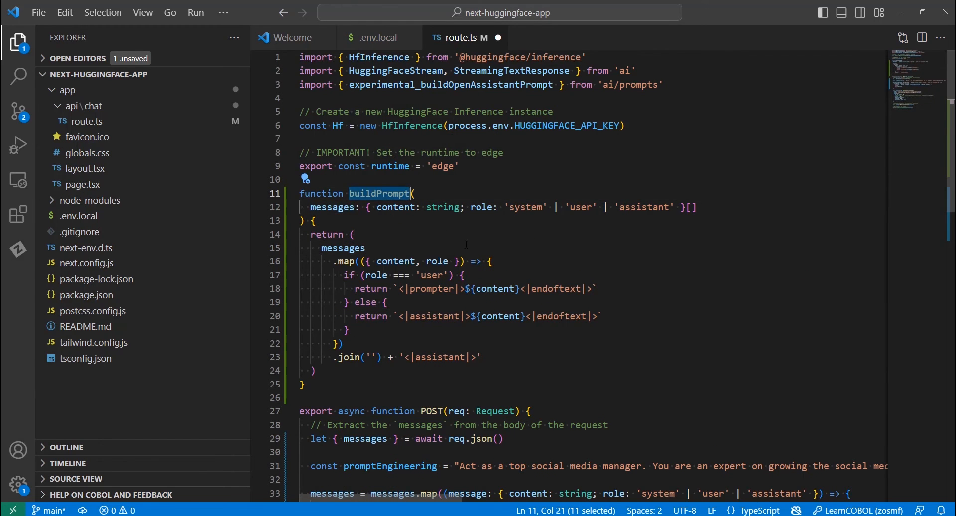
Define a buildPrompt helper and replace experimental_buildOpenAssistantPrompt with buildPrompt.
scroll(down, 3)
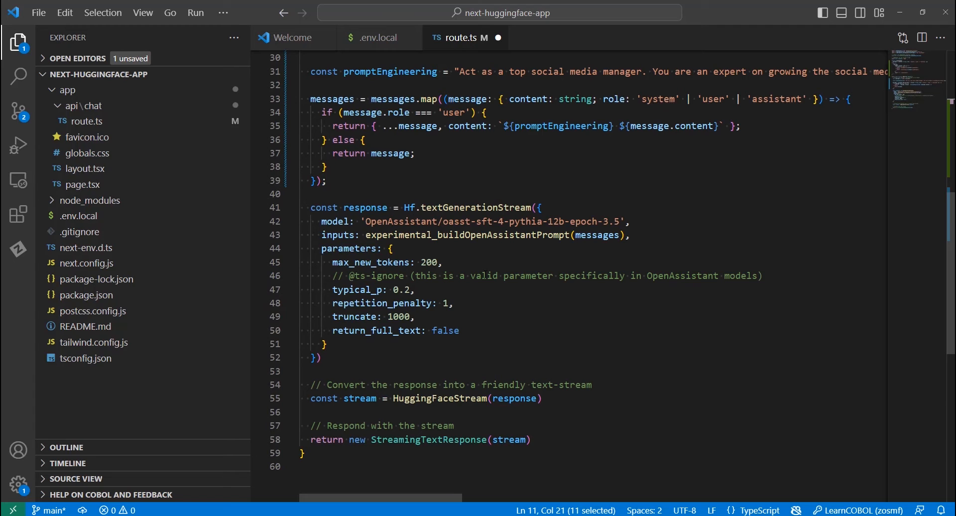
scroll(up, 3)
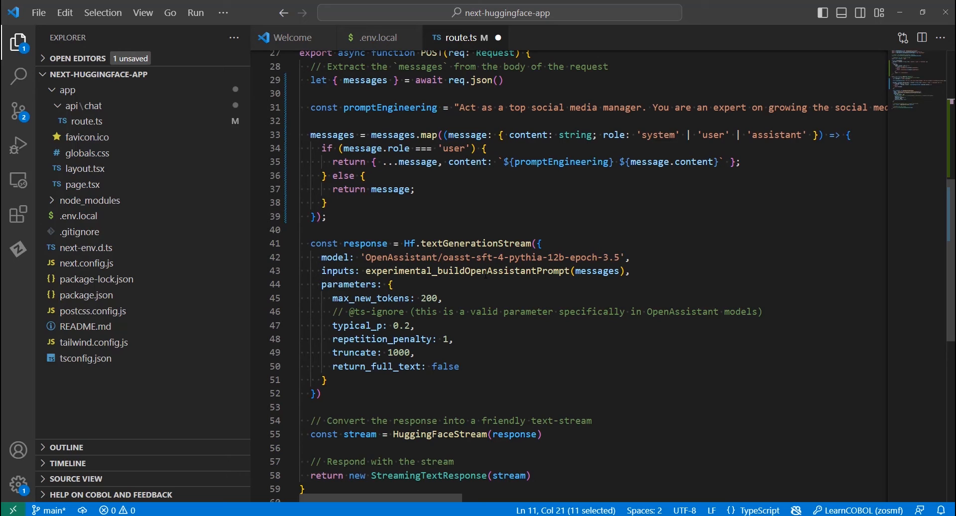
scroll(up, 3)
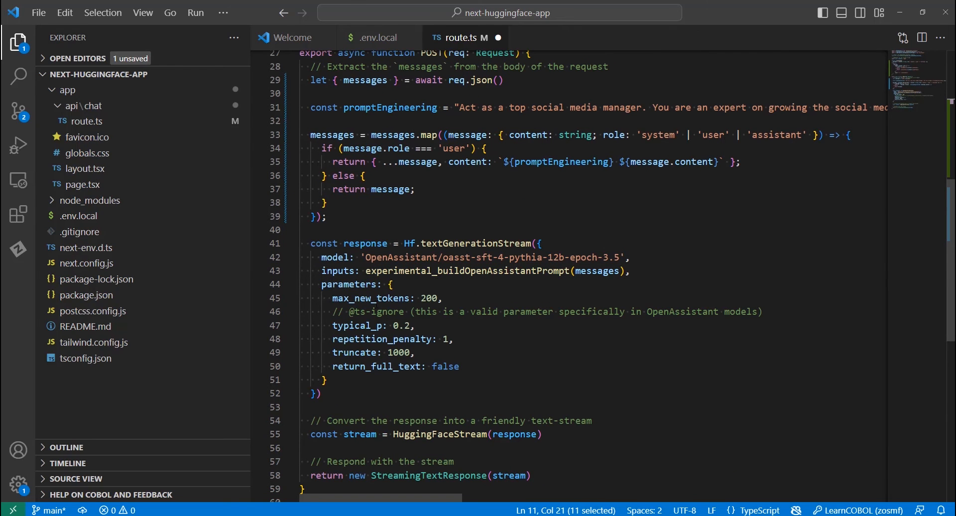
double_click(466, 271)
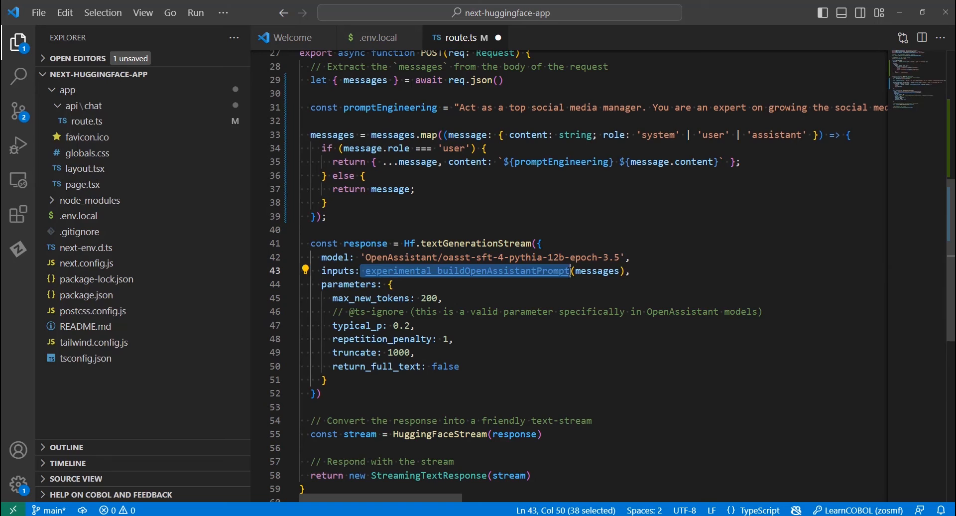
text(buildPrompt)
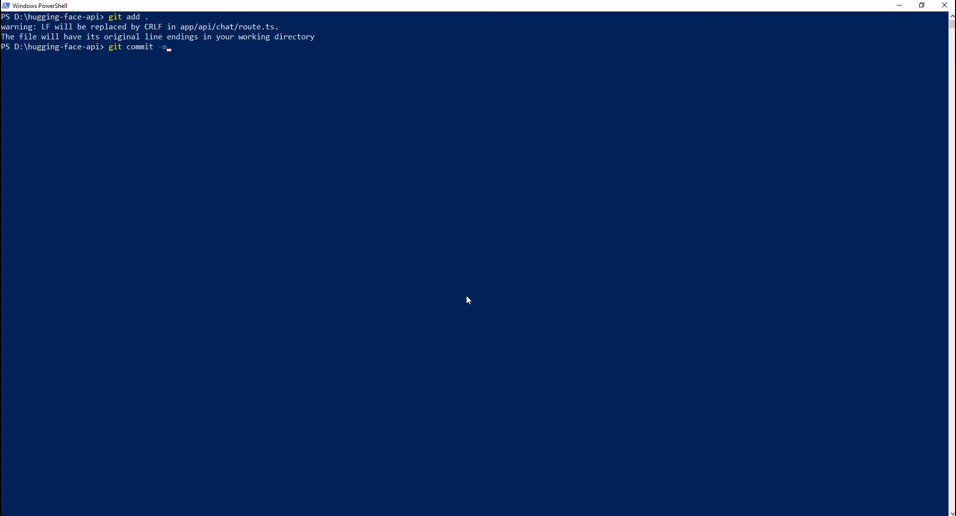
Commit the changes as "adding prompt engineering" and greet the redeployed chatbot with 'hey! How ar...'.
text("adding prompt engineering")
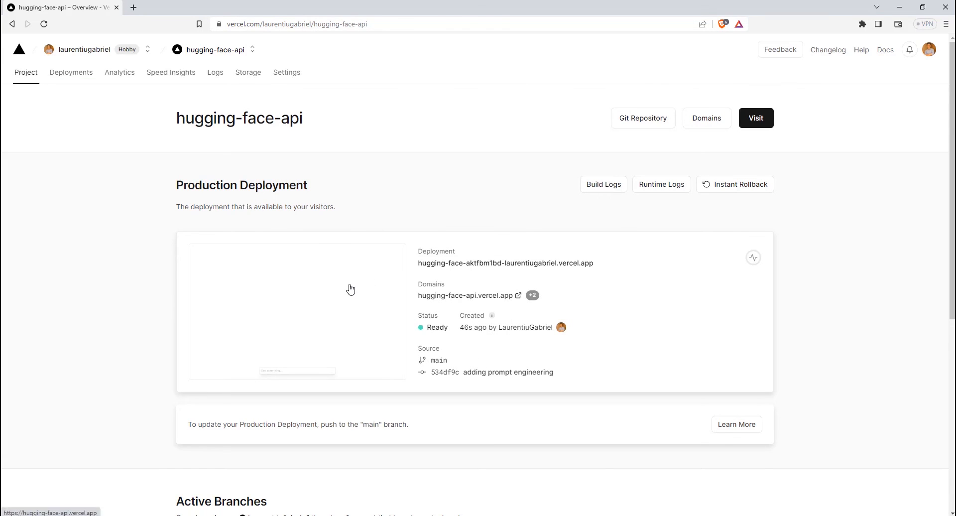
text(hey! How ar)
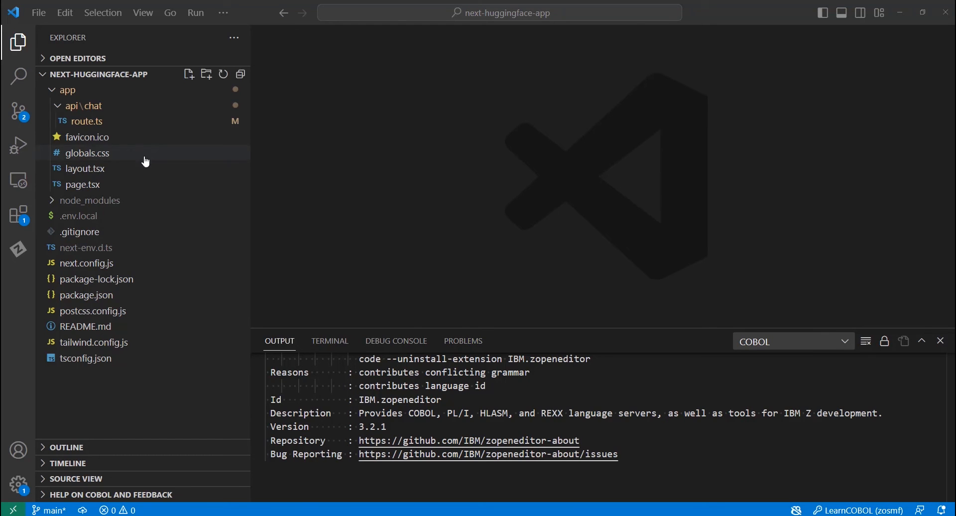
Wrap page.tsx content in a div with an Unsplash backgroundImage styled bg-cover bg-center.
double_click(81, 184)
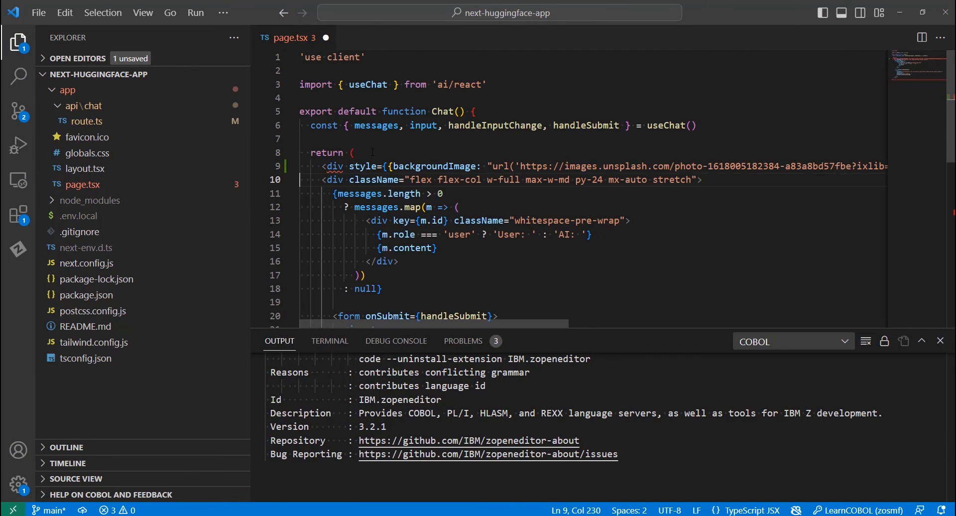
scroll(down, 3)
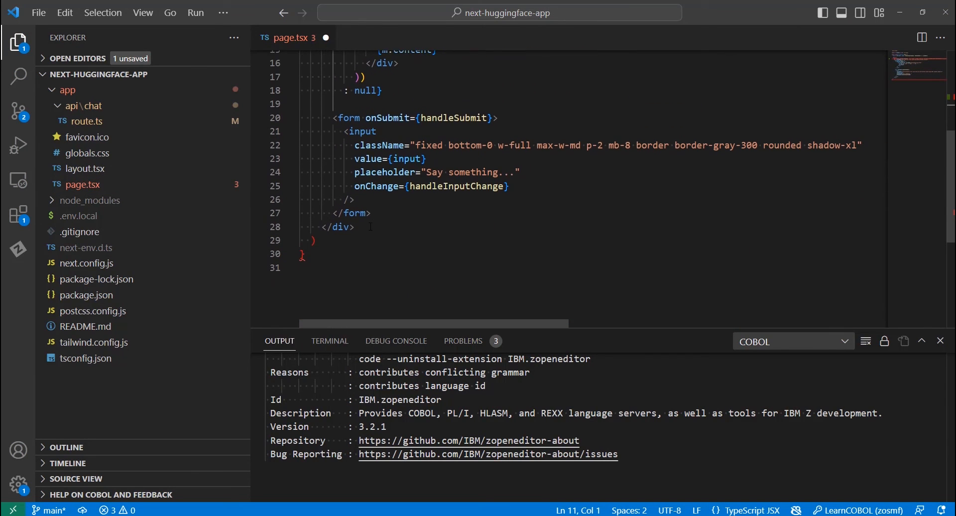
text(</)
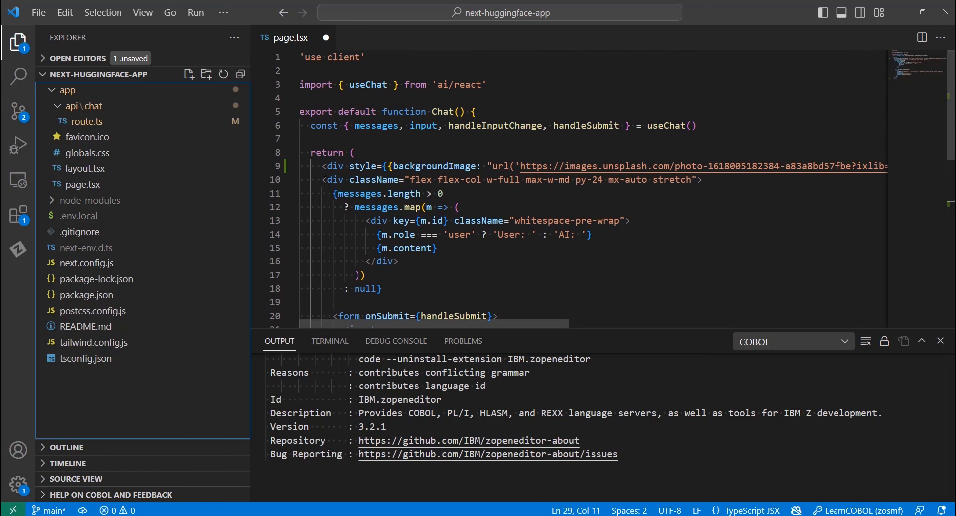
text(bg-cover bg-center)
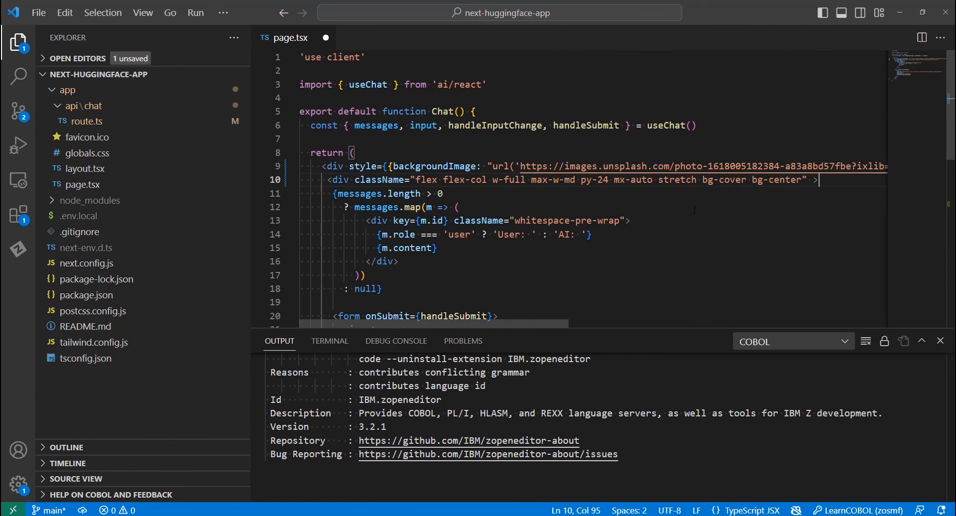
Add a ViralAI h1 heading and an AI Social Media Manager h2 tagline.
text(<h1 className="text-4xl font-bold text-center">ViralAI</h1>)
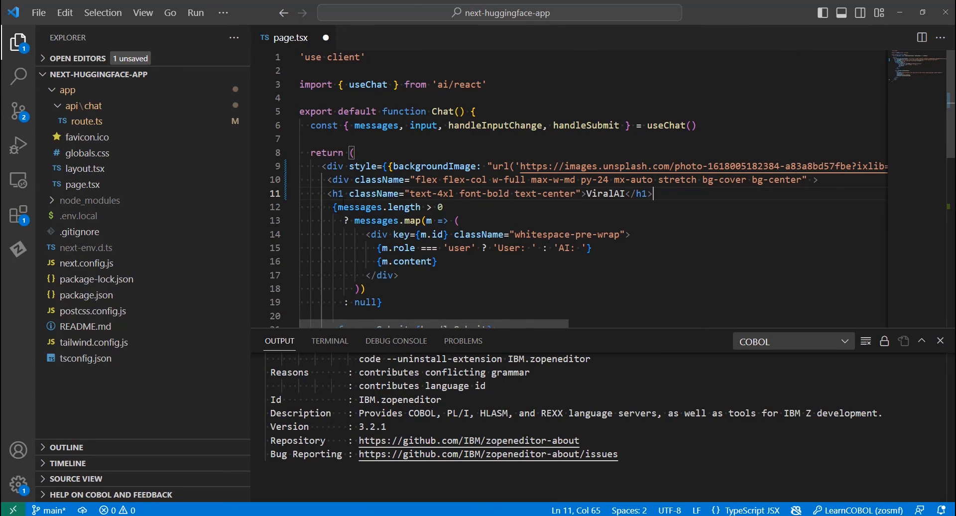
click(335, 193)
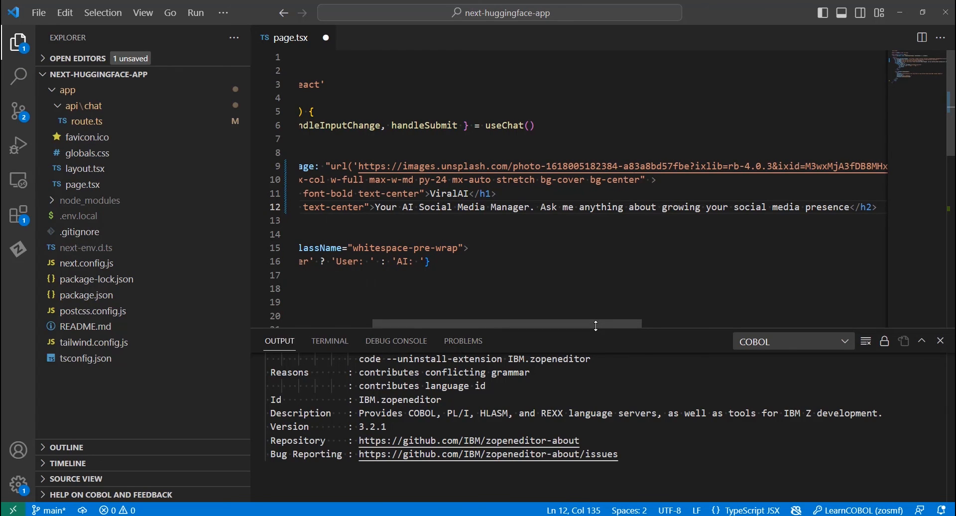
mouse_move(608, 330)
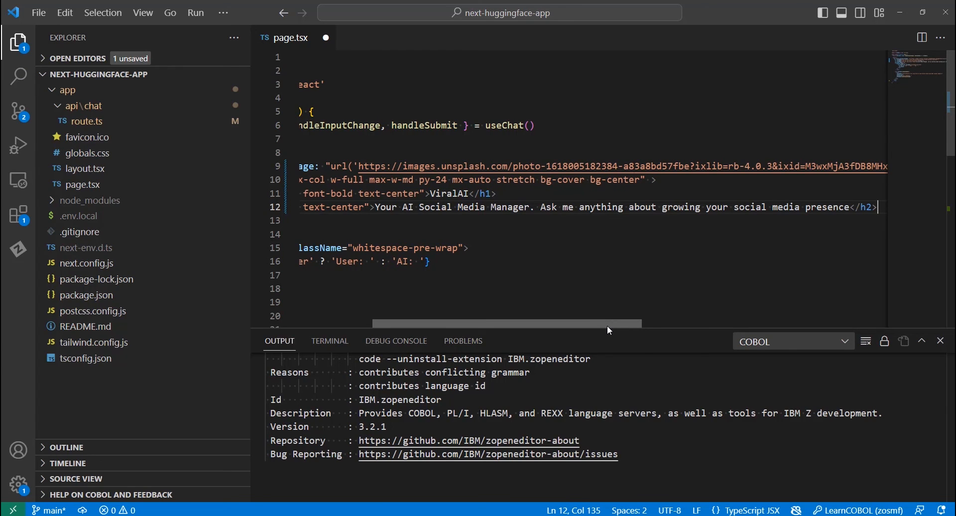
scroll(left, 3)
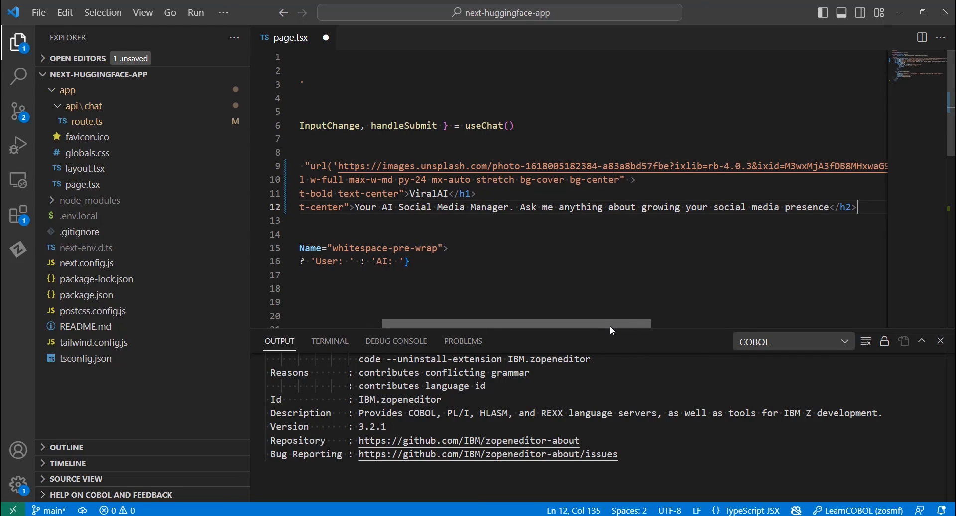
mouse_move(614, 329)
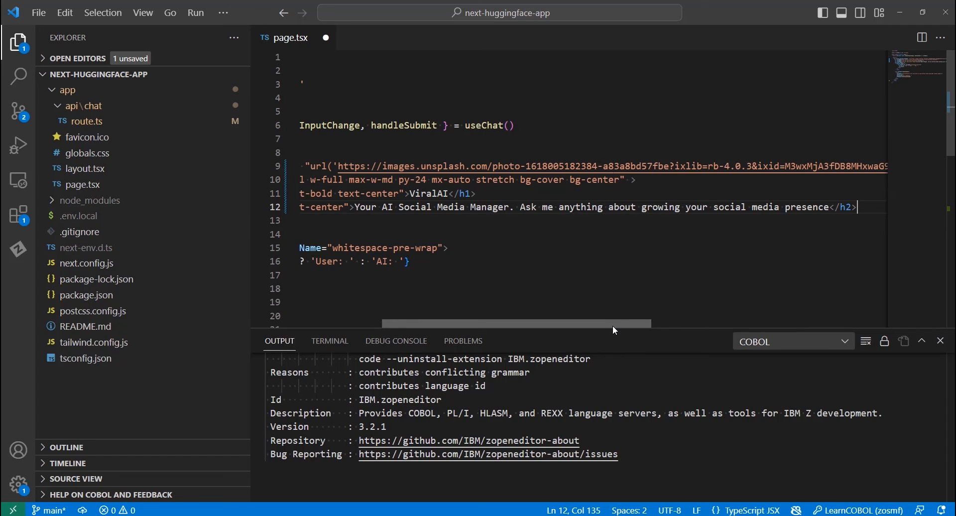
scroll(right, 3)
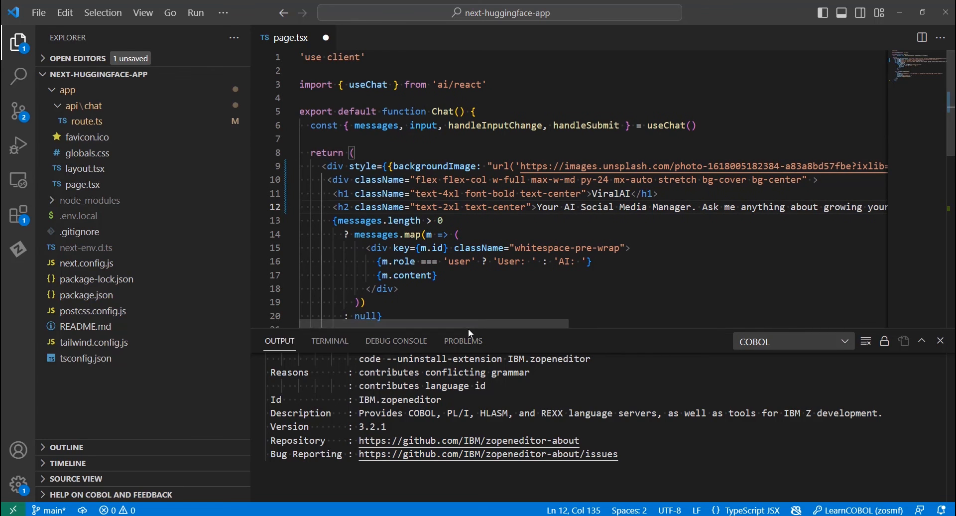
scroll(down, 3)
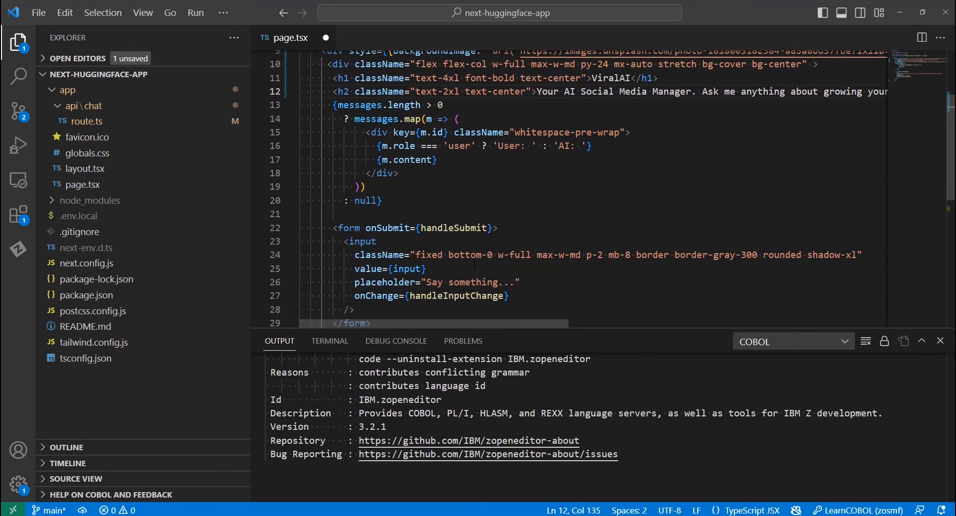